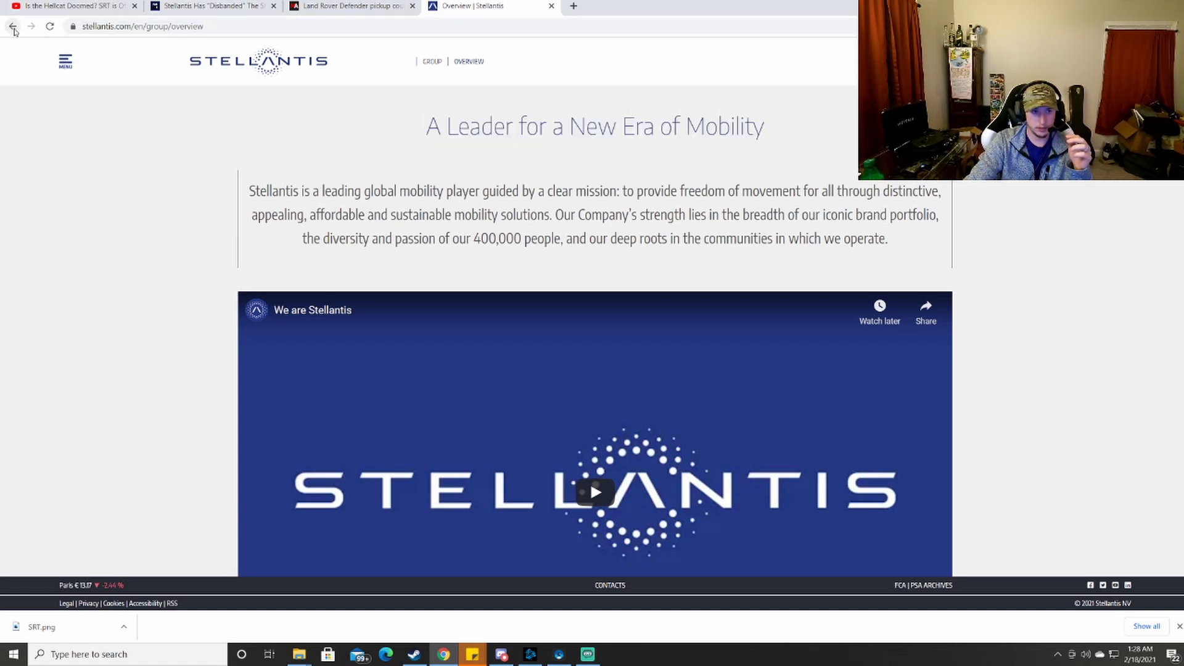
Return to the Stellantis search results and open the official Stellantis global website.
click(13, 26)
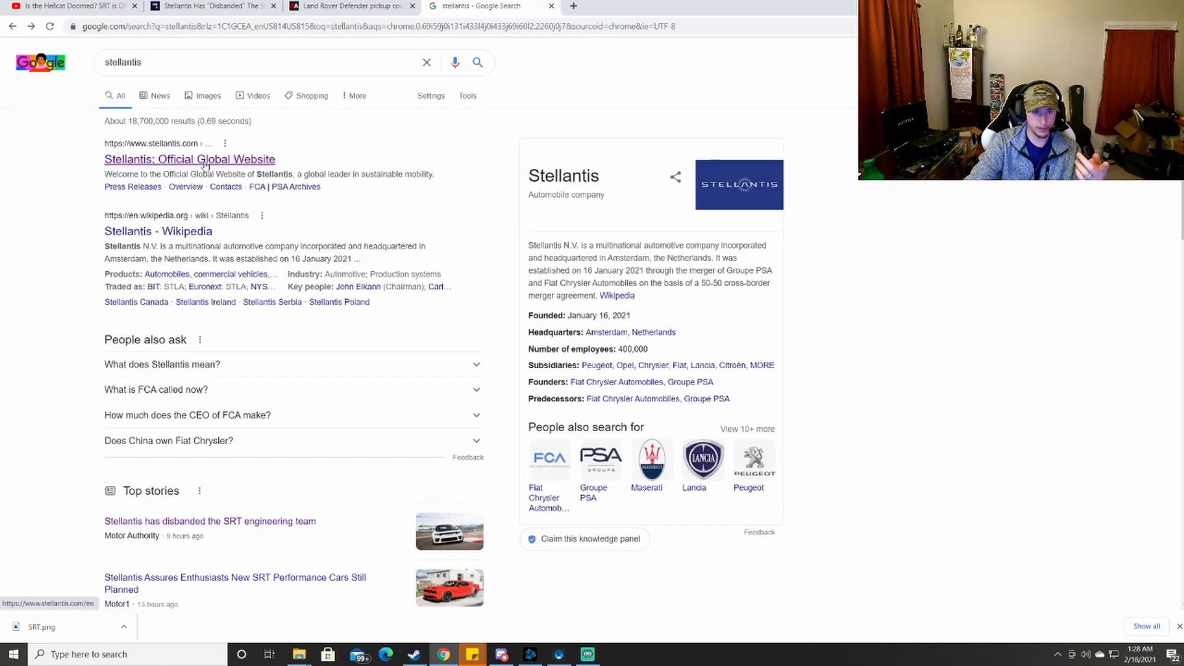
click(190, 159)
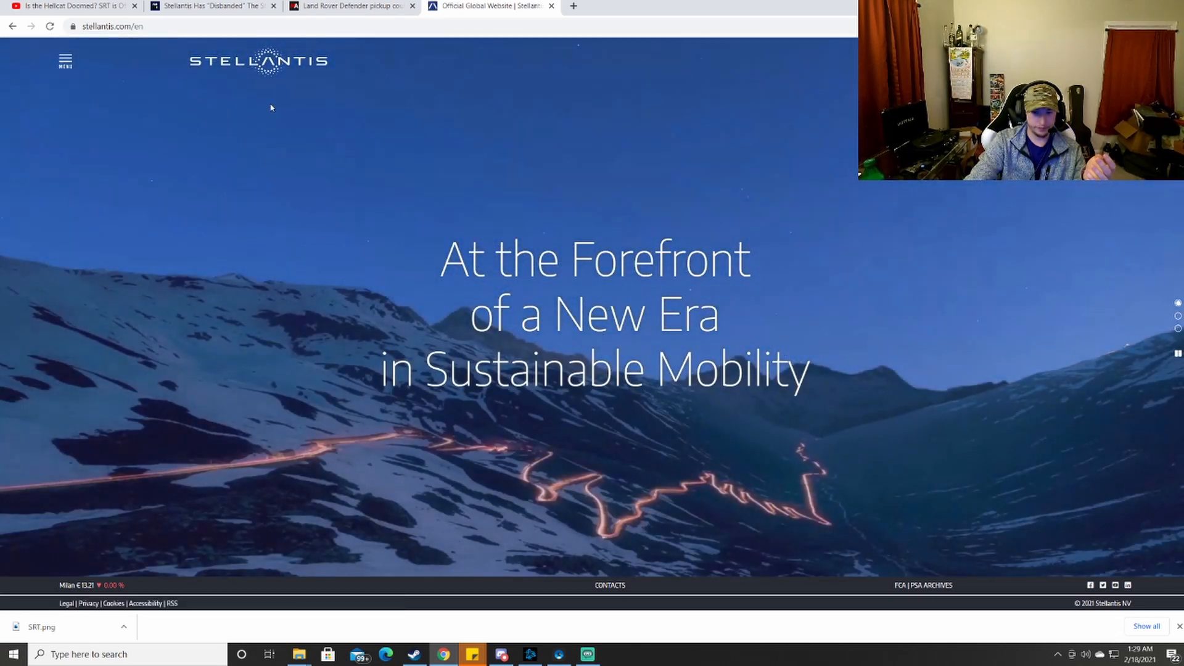
Open the hamburger menu listing Group, Brands, Sustainability, Careers and Investors sections.
click(65, 61)
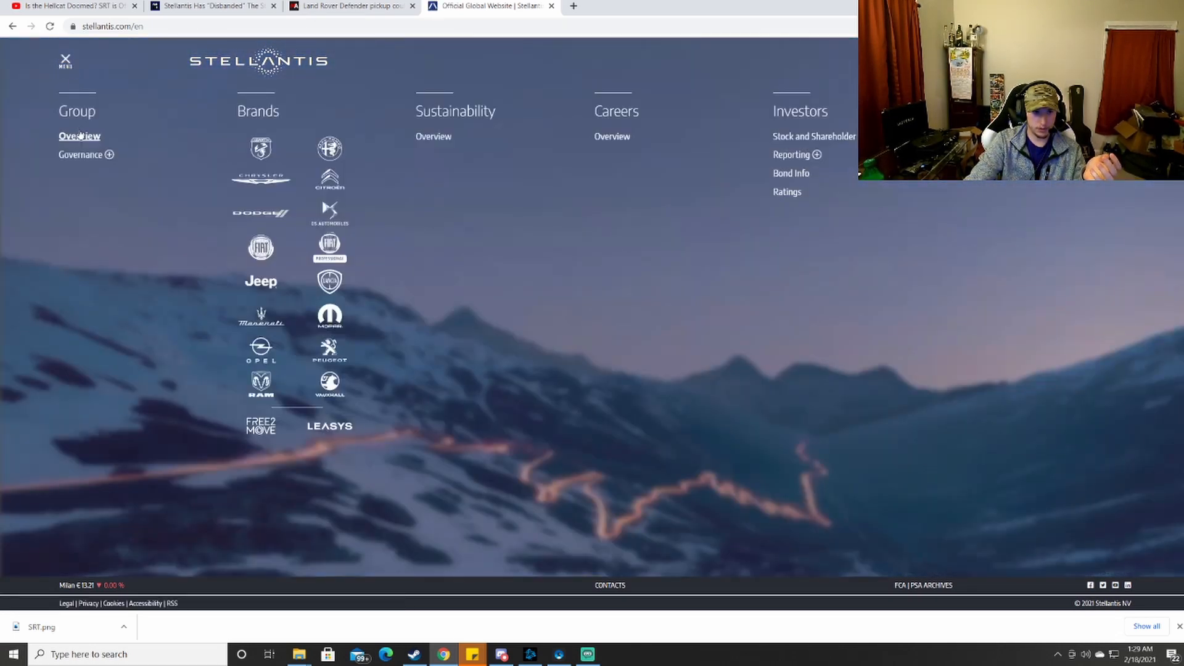
mouse_move(76, 137)
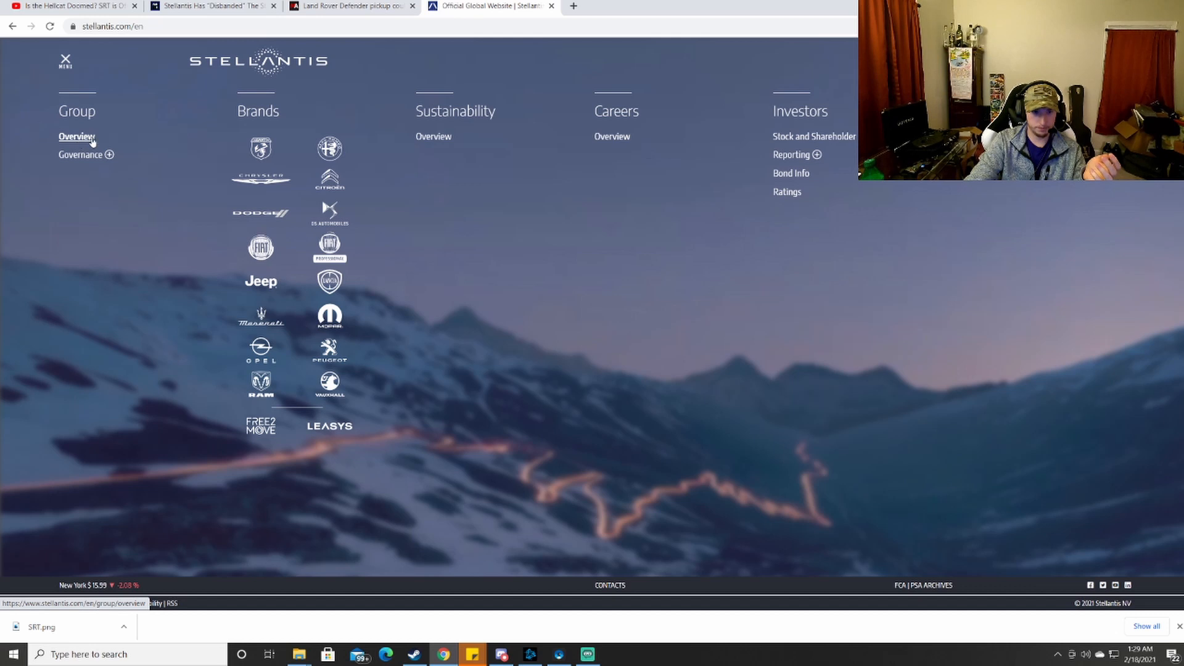
mouse_move(295, 361)
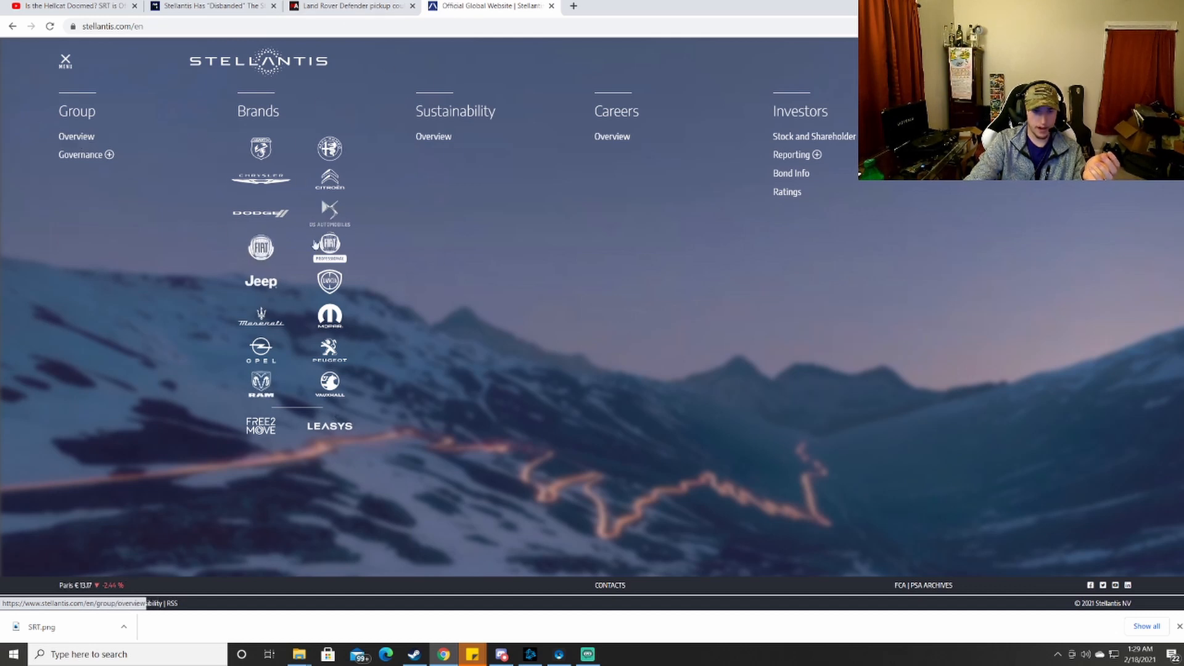
mouse_move(260, 149)
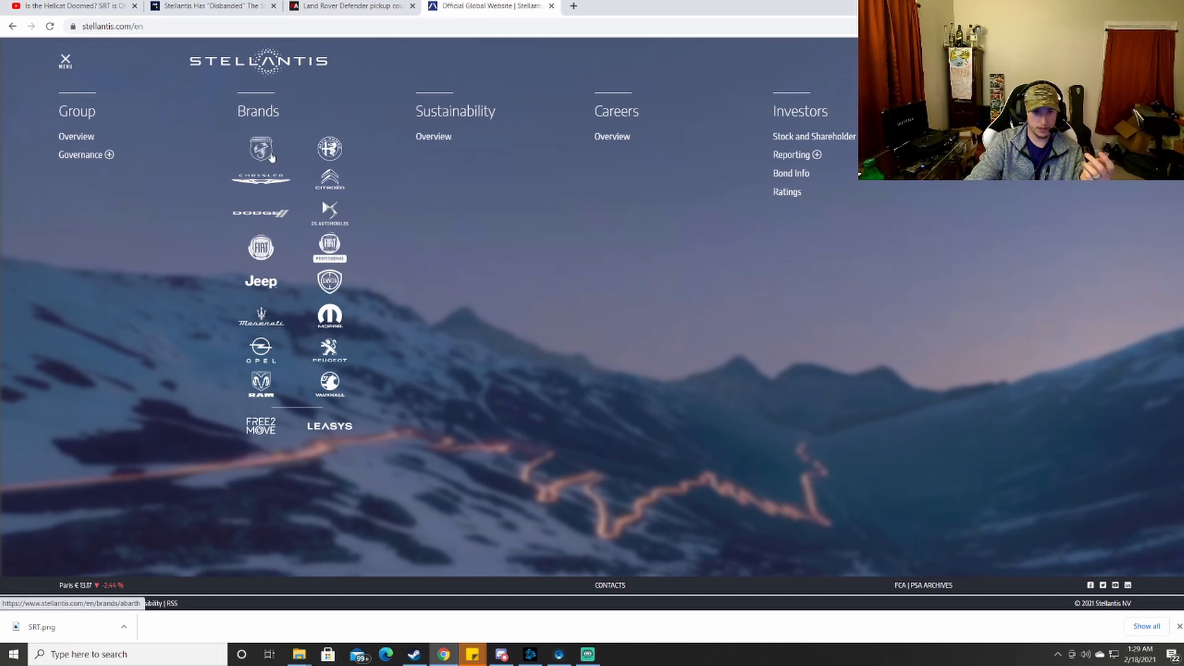
mouse_move(329, 209)
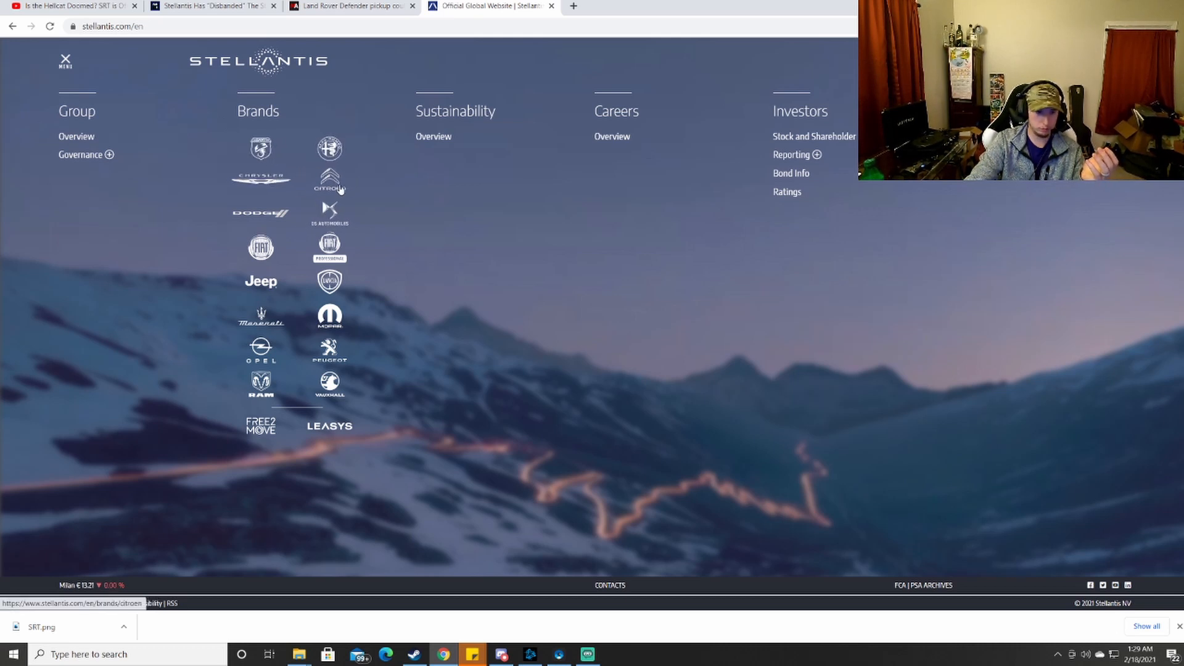
mouse_move(329, 213)
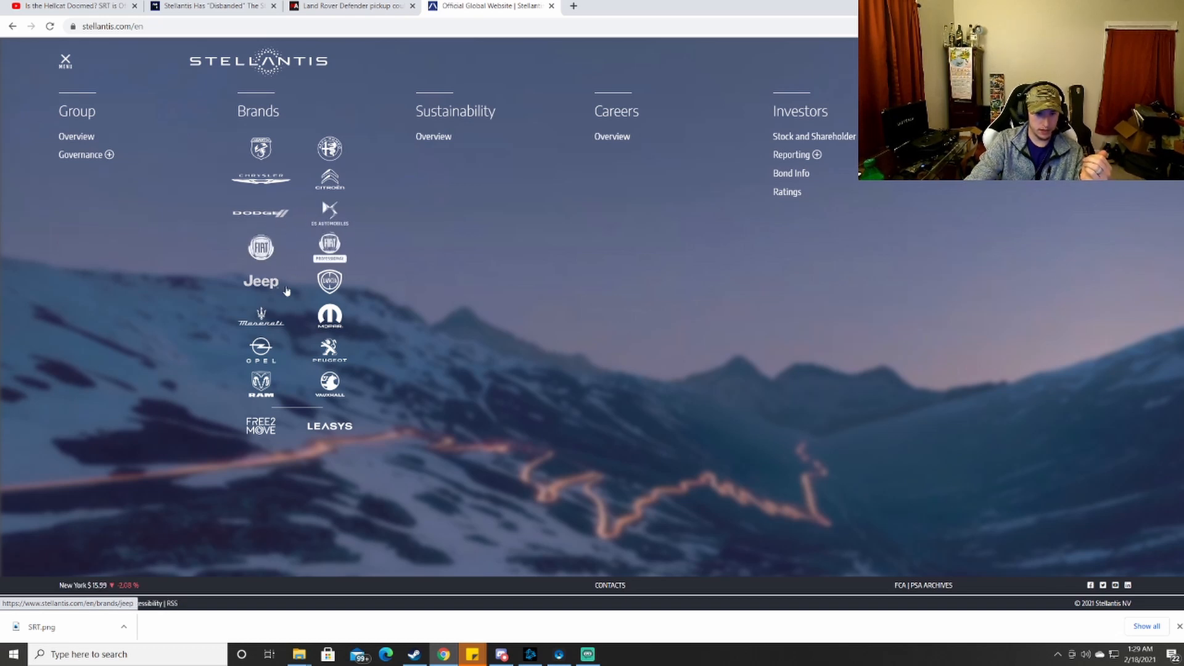
mouse_move(329, 316)
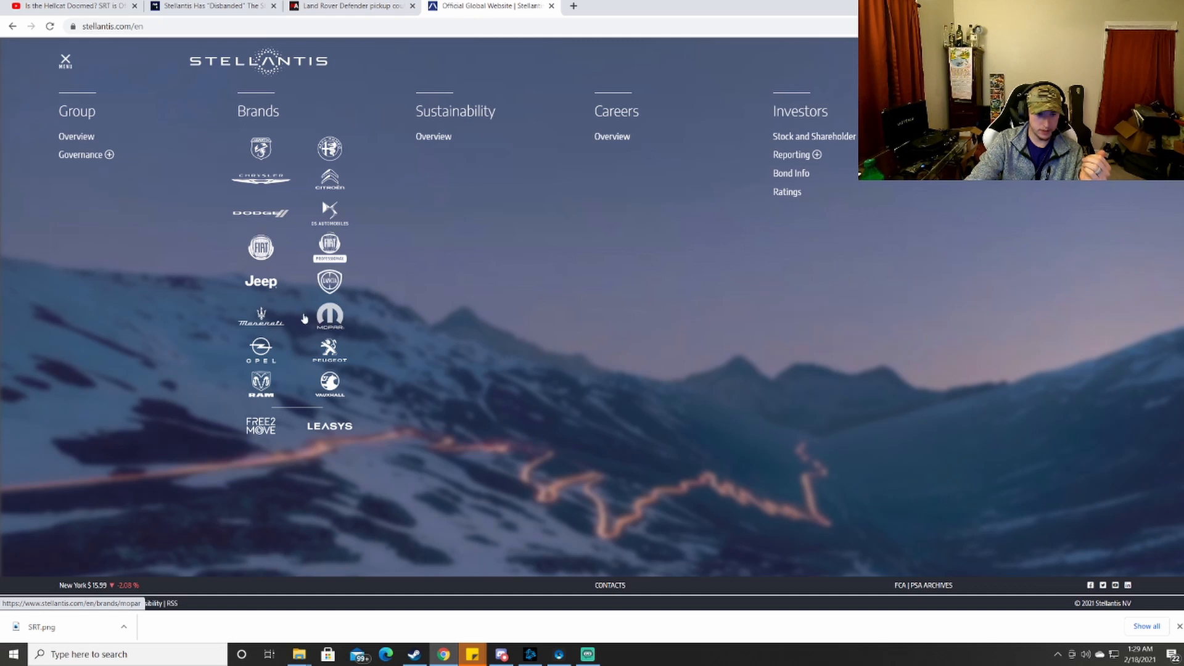
mouse_move(227, 445)
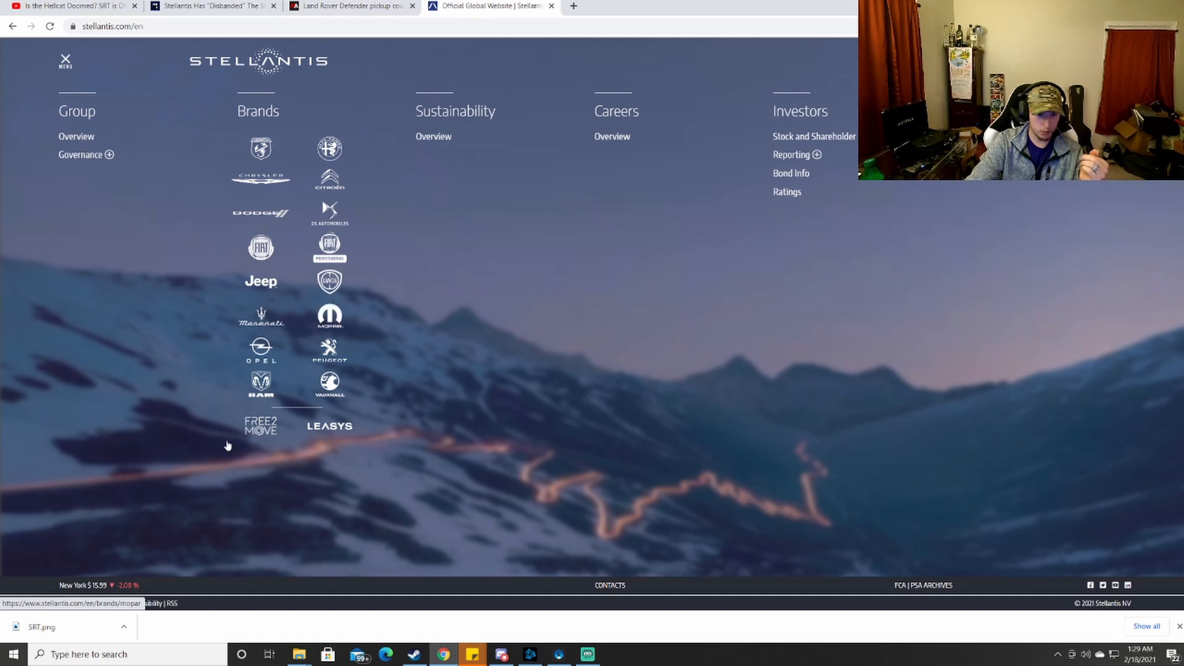
mouse_move(371, 356)
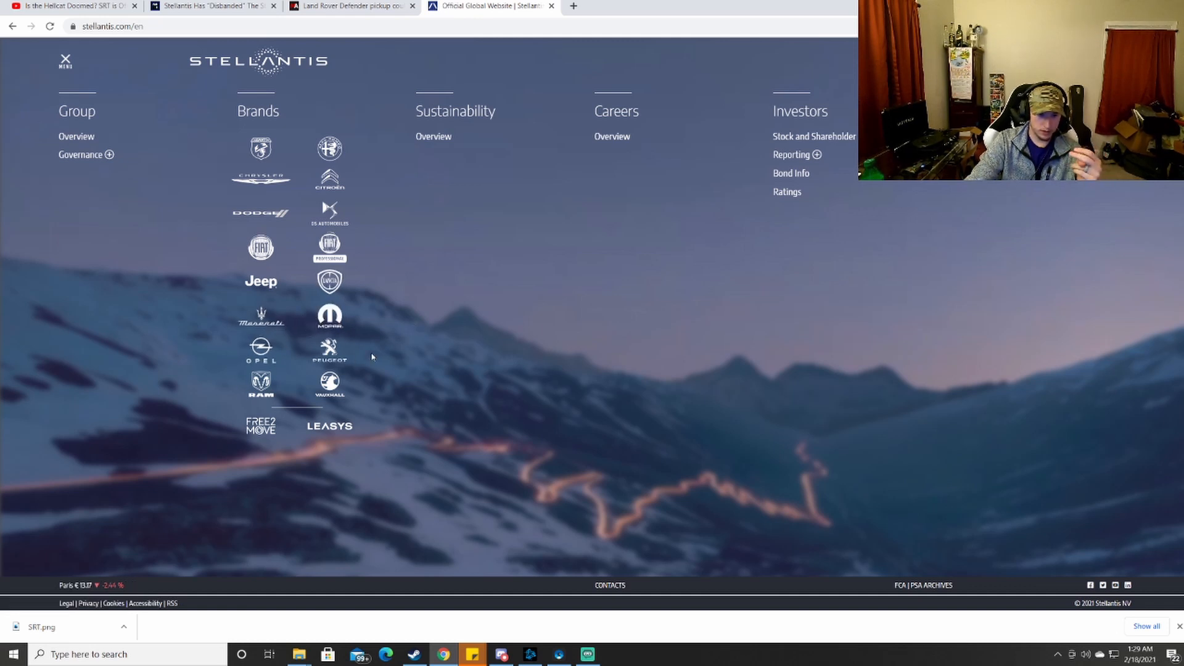
mouse_move(260, 385)
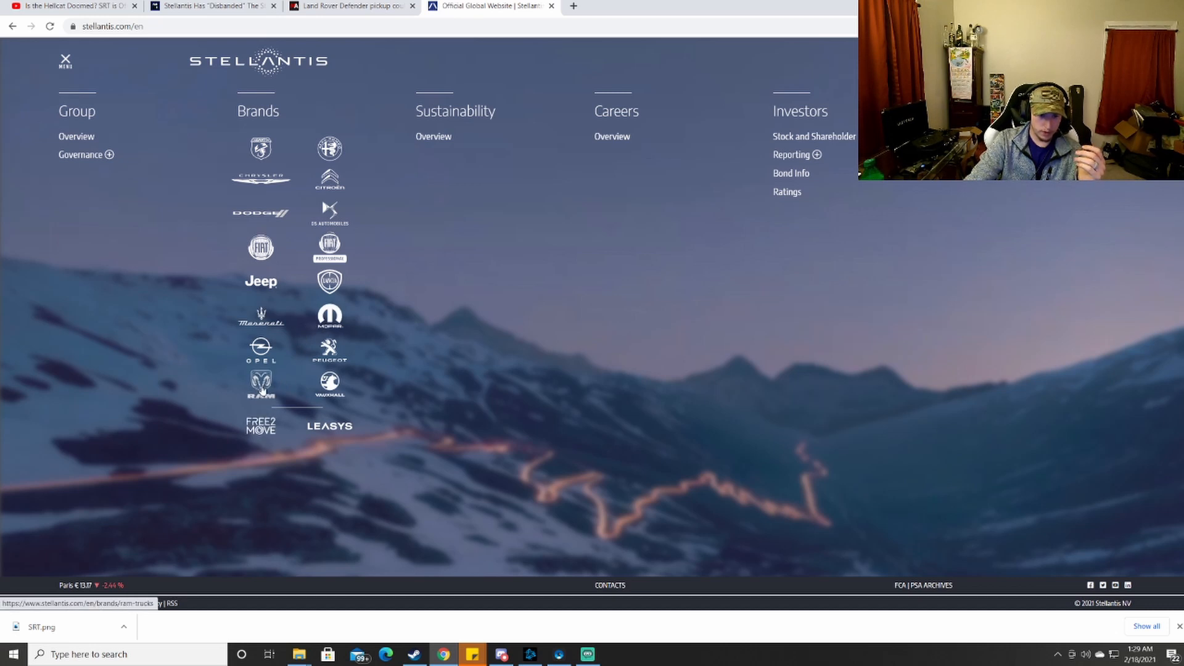
mouse_move(329, 351)
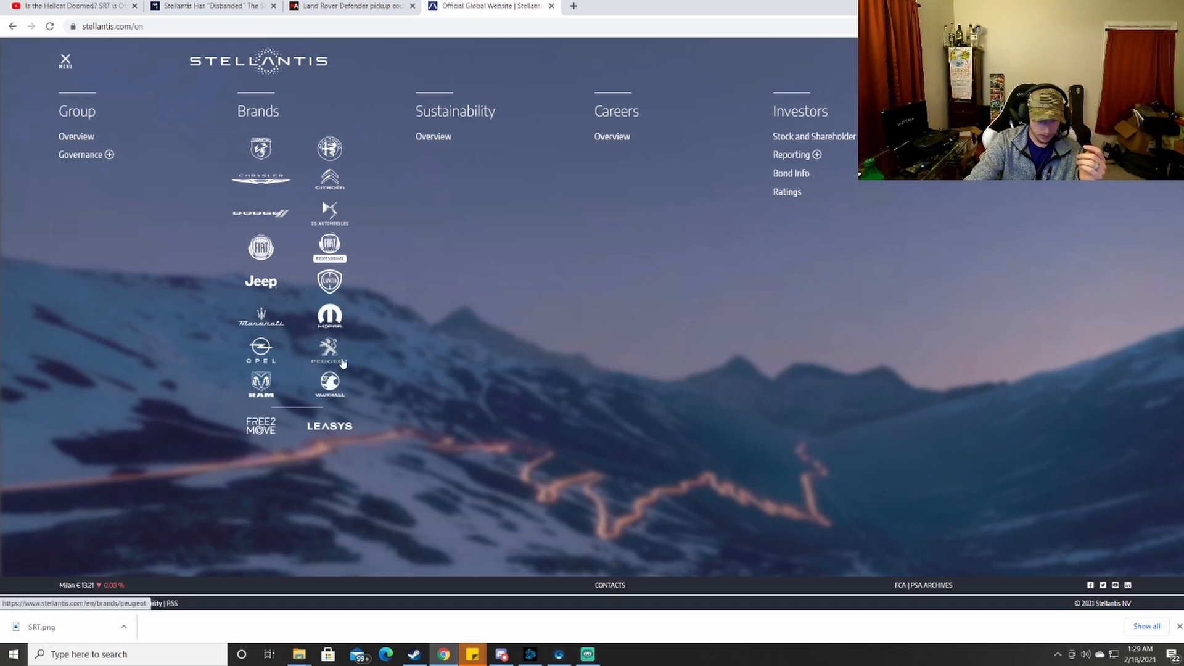
mouse_move(329, 148)
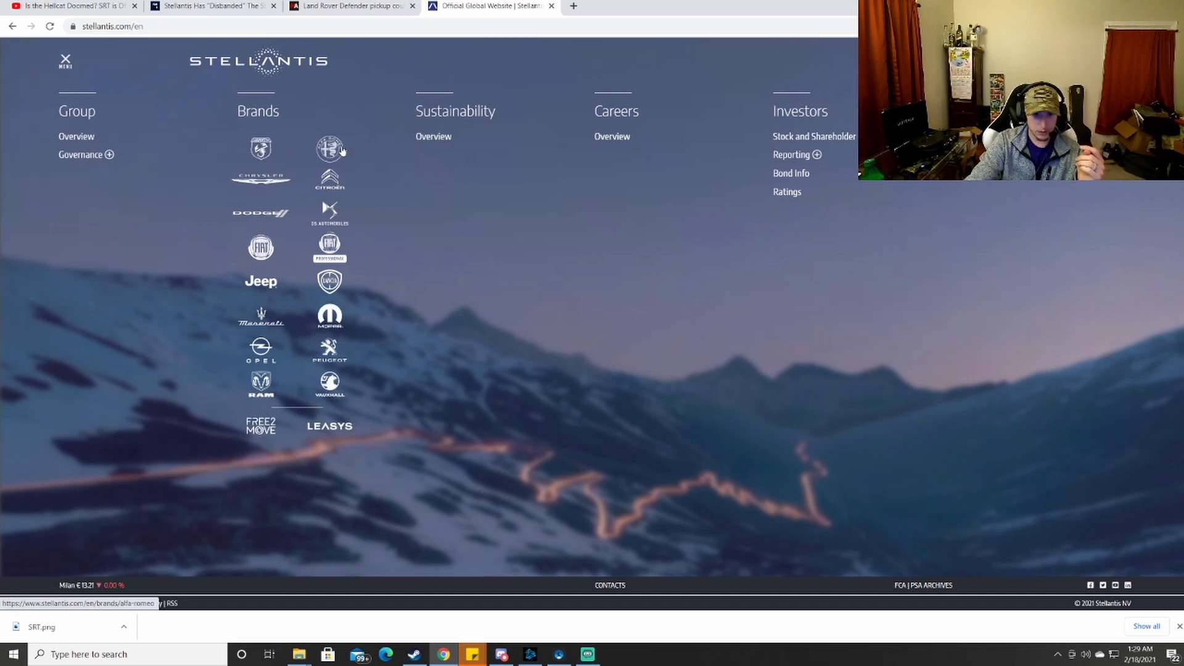
mouse_move(285, 104)
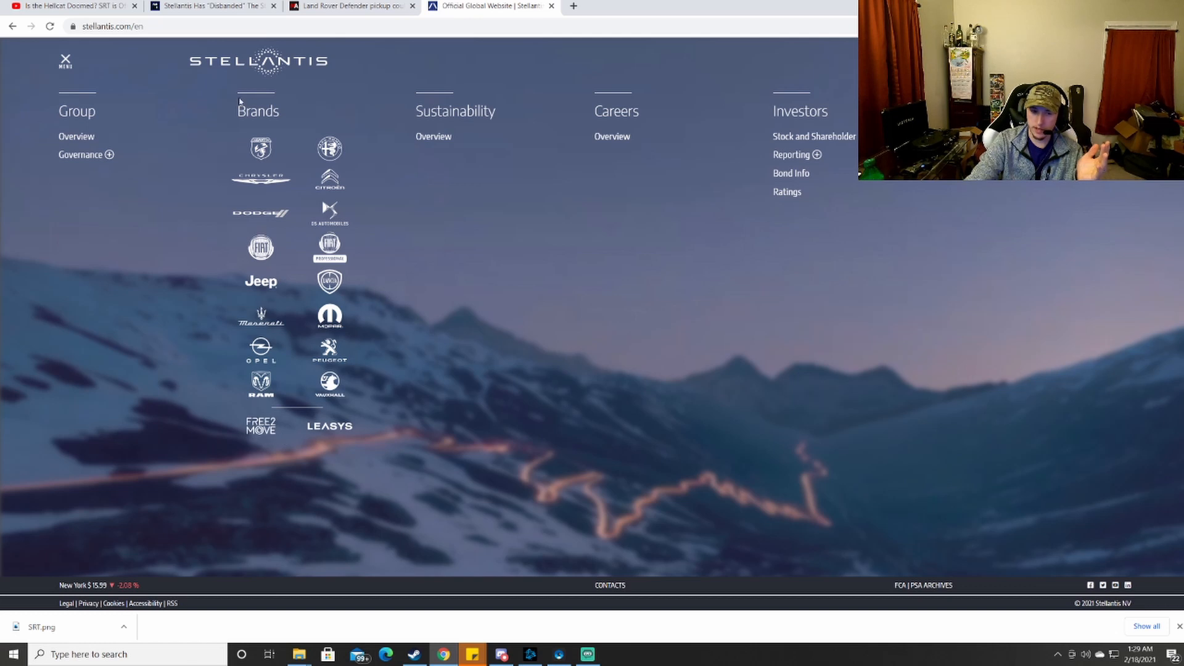
mouse_move(329, 349)
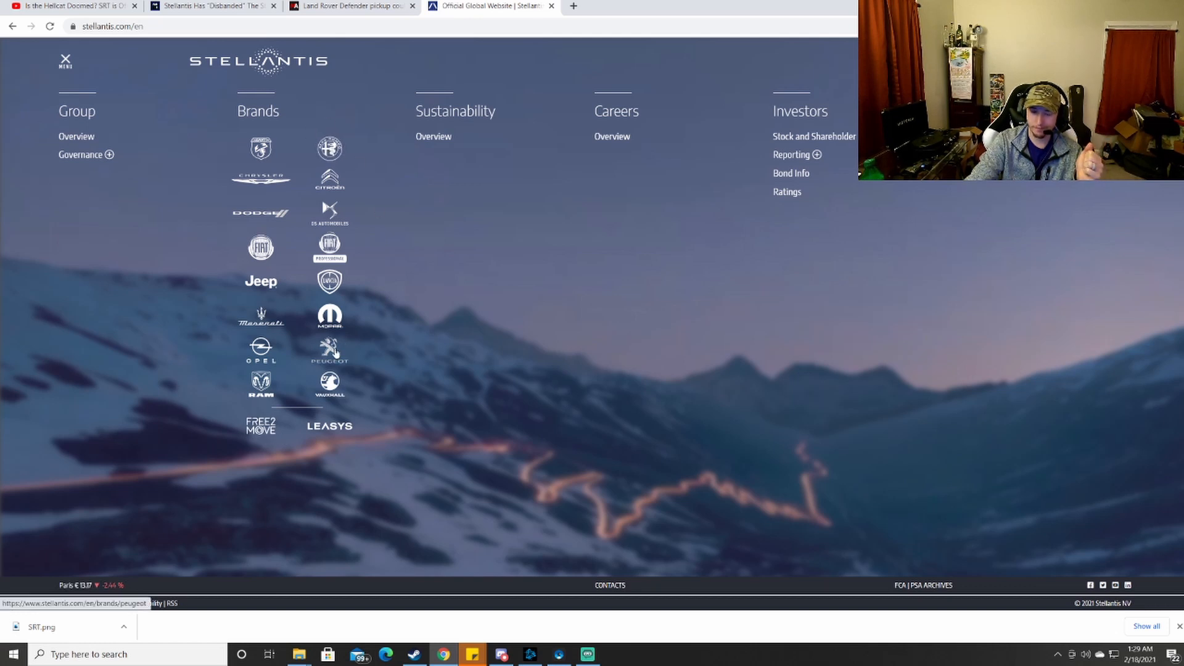
mouse_move(111, 119)
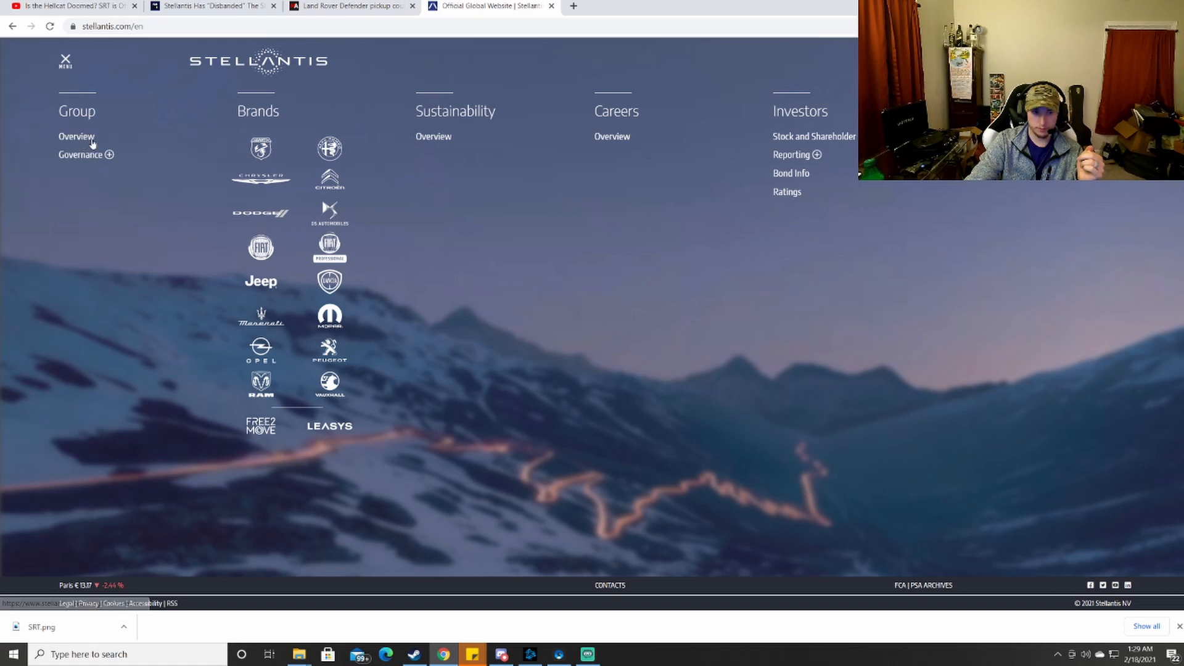
Open the Group Overview page and scroll to the 'A Leader for a New Era of Mobility' description.
click(75, 136)
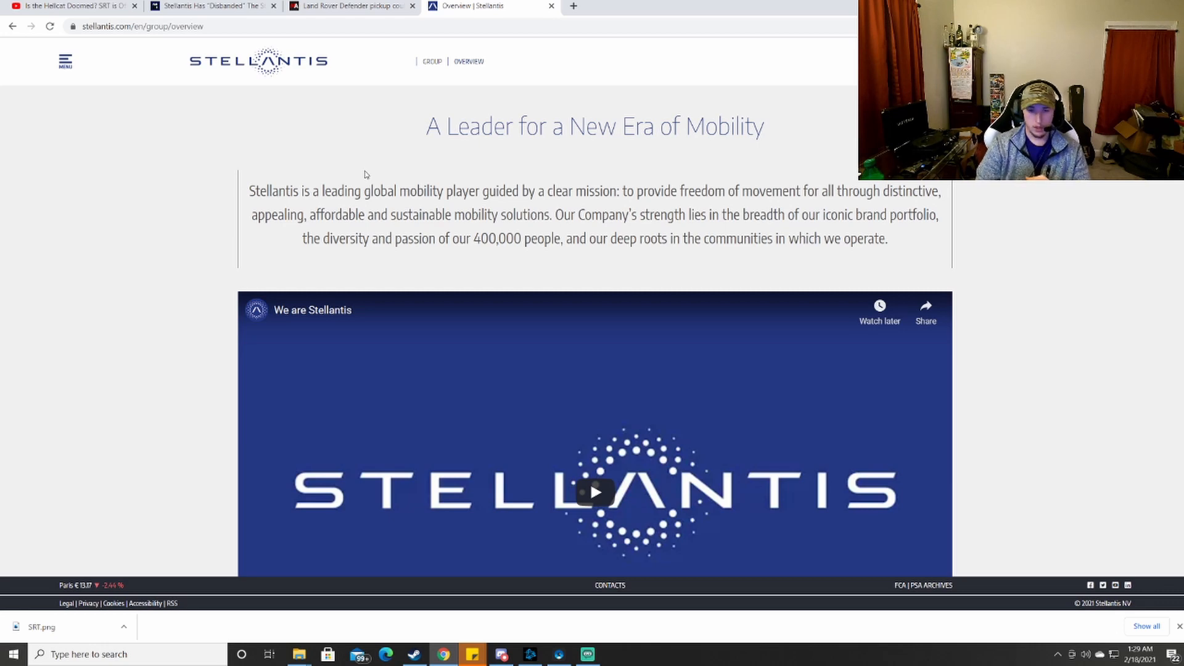
scroll(down, 3)
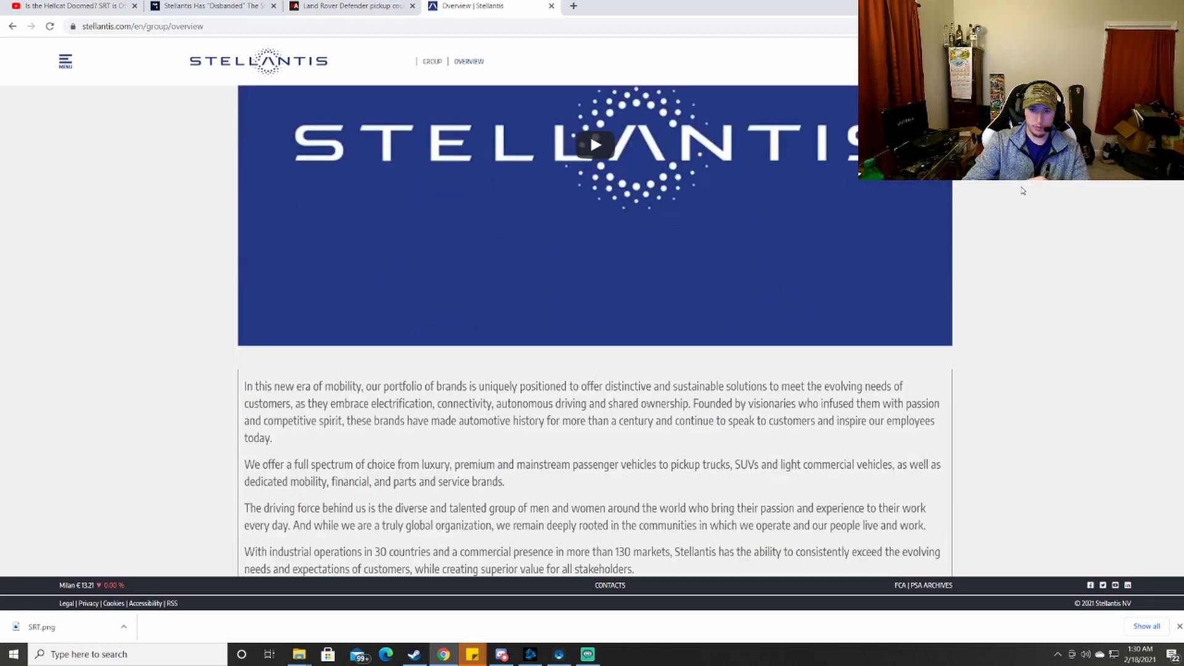
scroll(down, 3)
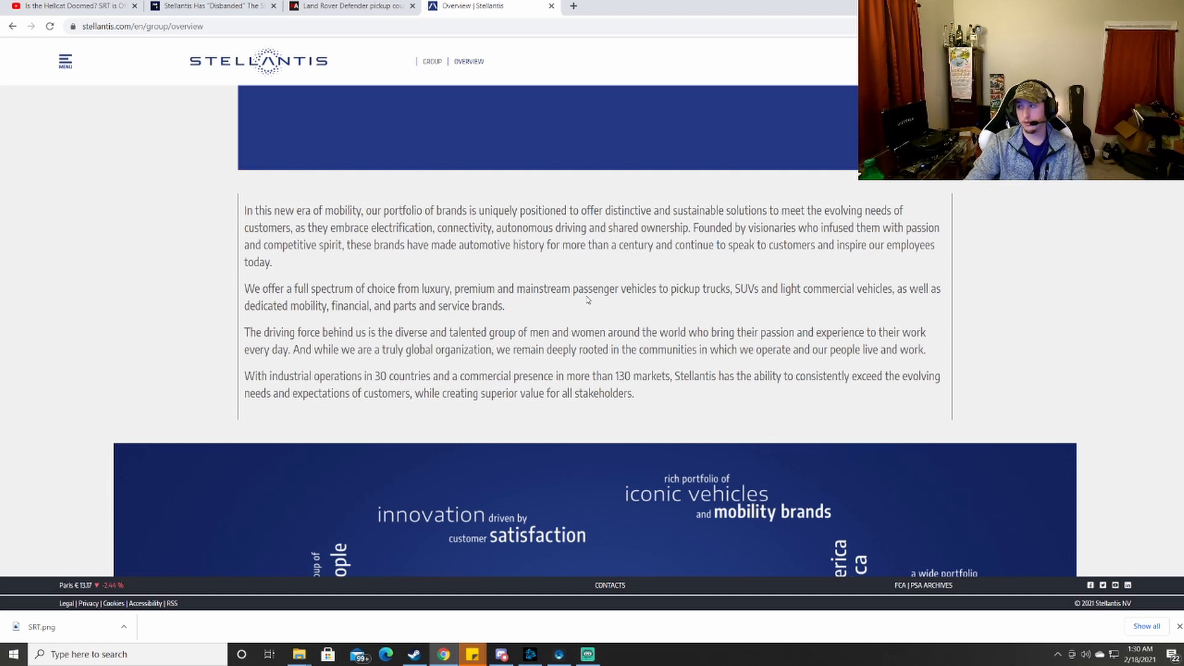
mouse_move(589, 297)
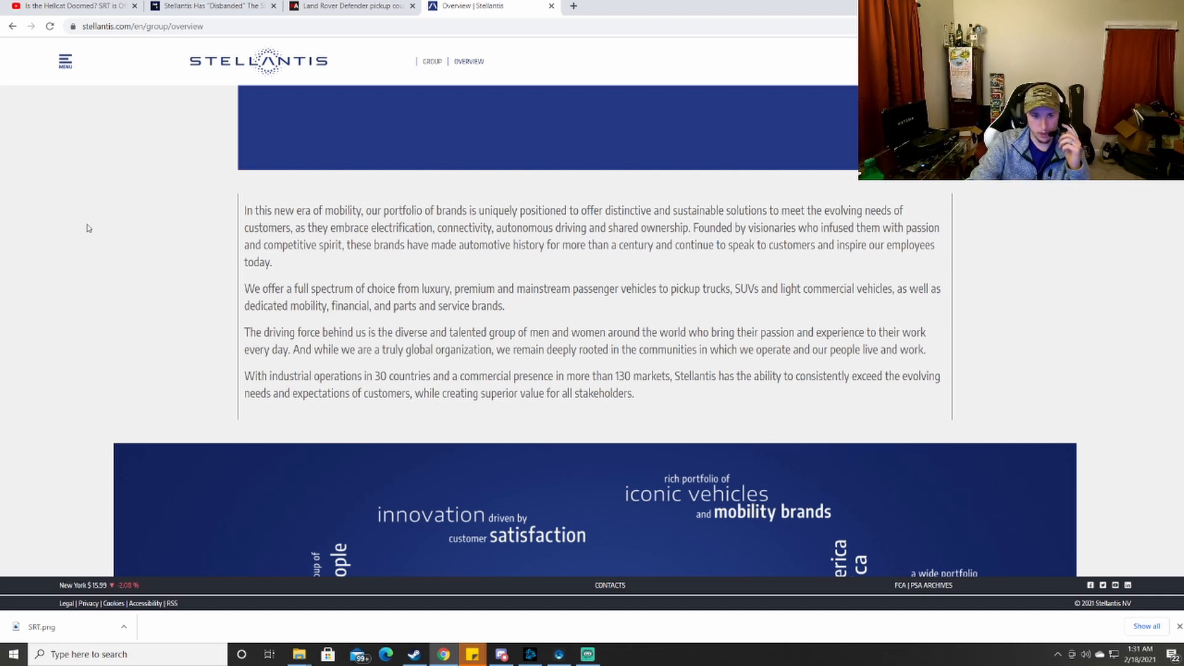
mouse_move(414, 195)
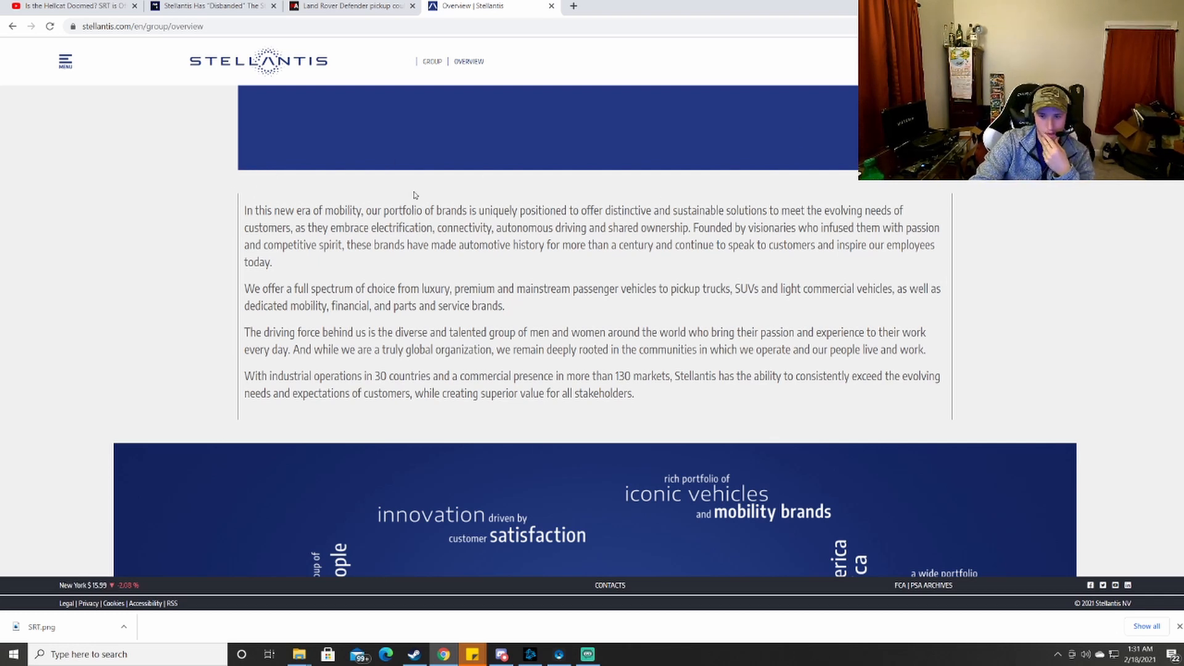
mouse_move(287, 220)
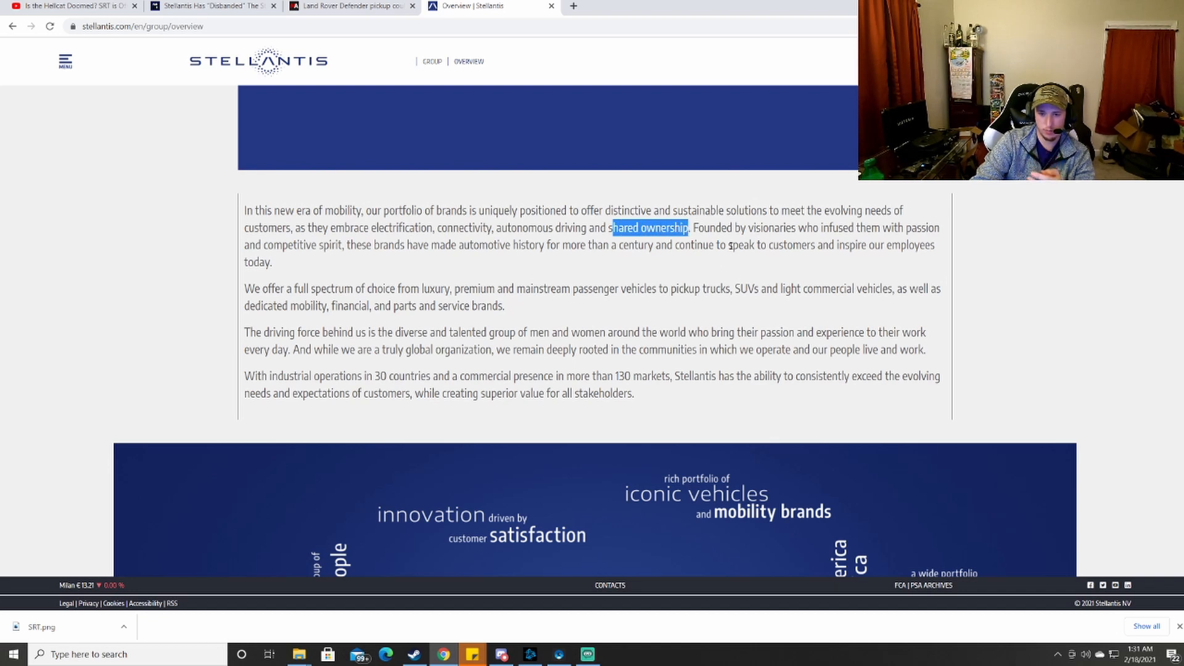
Clear the selected overview text and bring the facts-and-figures infographic into view.
click(647, 227)
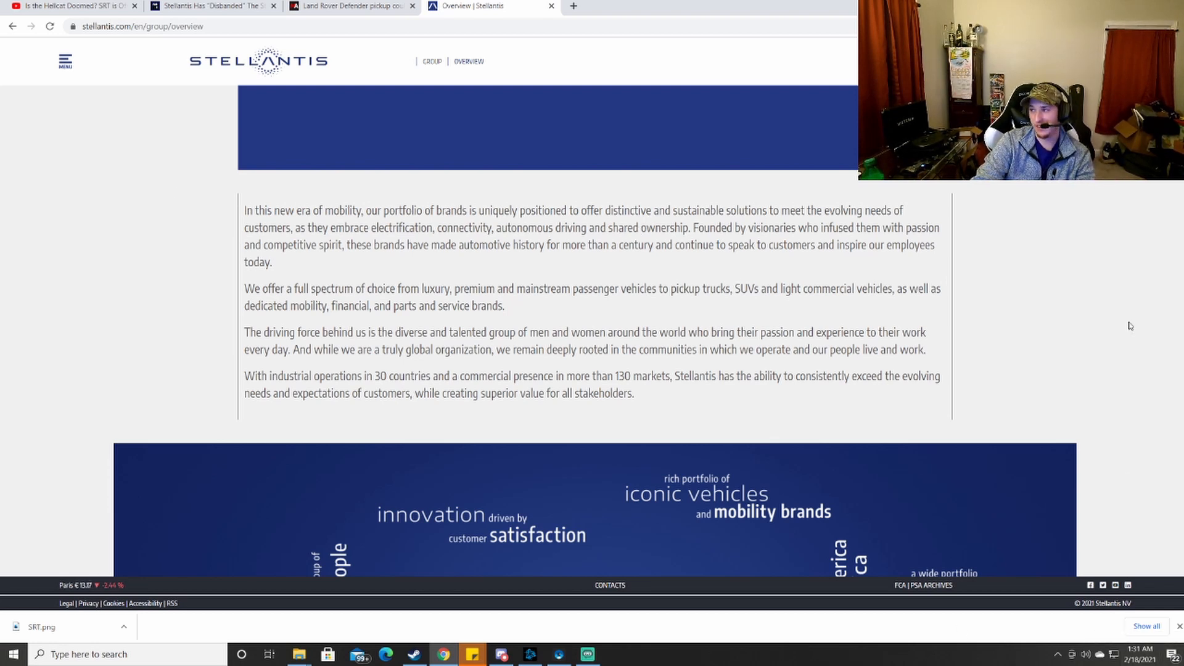
scroll(down, 3)
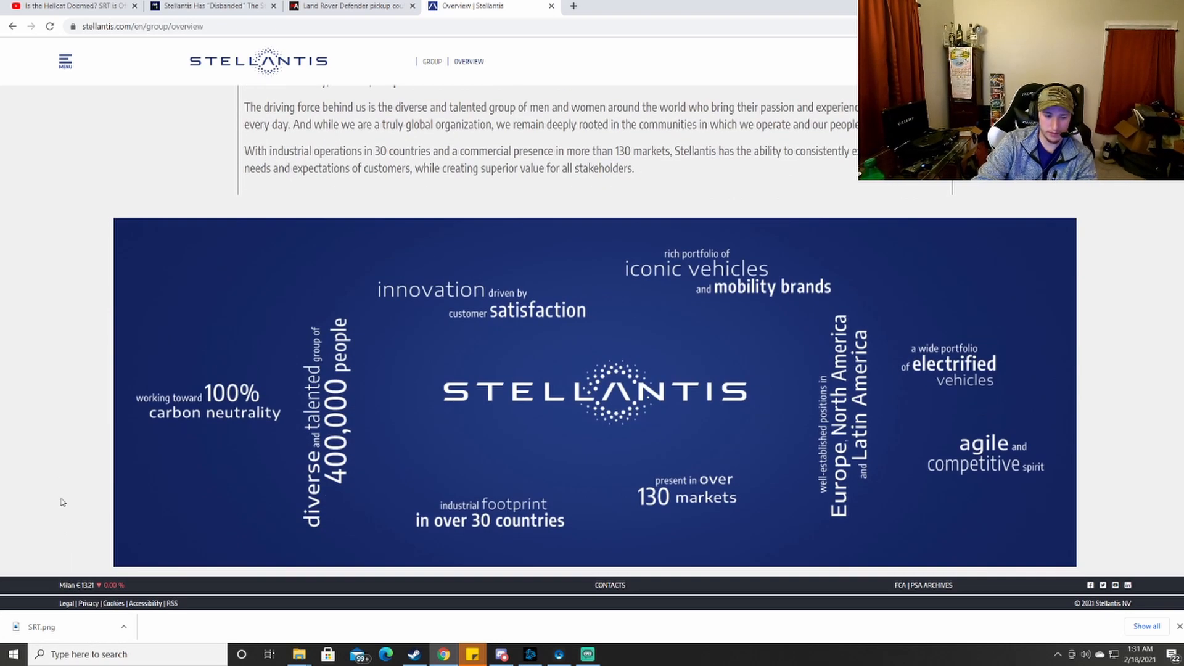
Scroll back up the overview and switch to the Mopar Insiders SRT article tab.
scroll(up, 3)
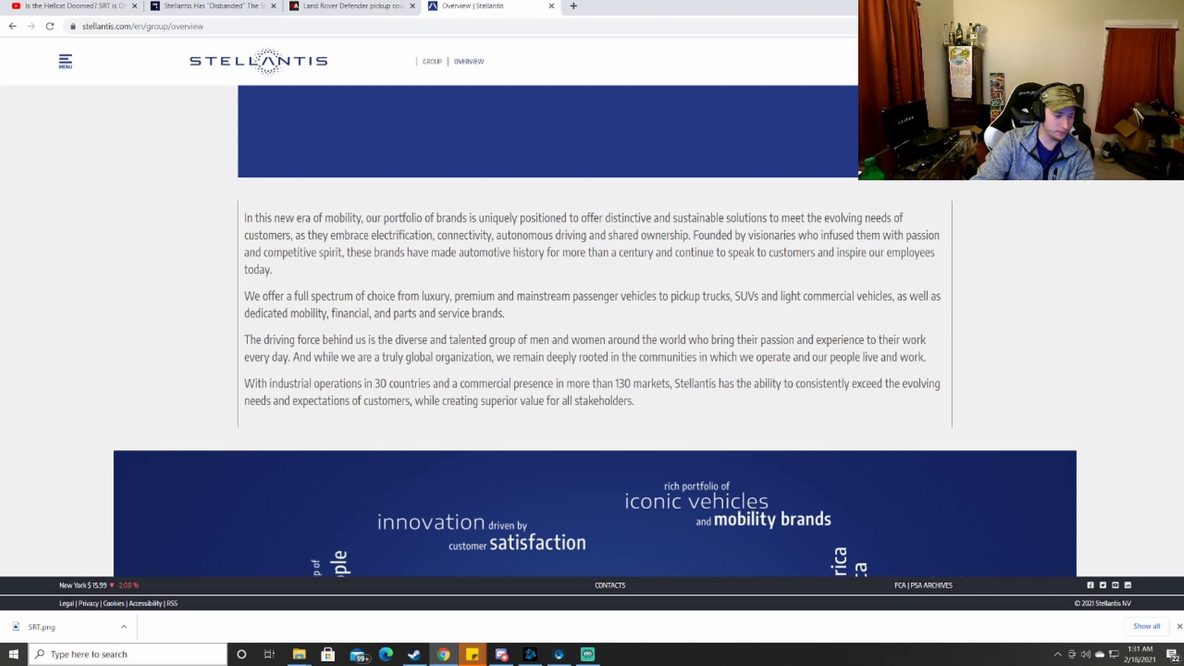
mouse_move(3, 200)
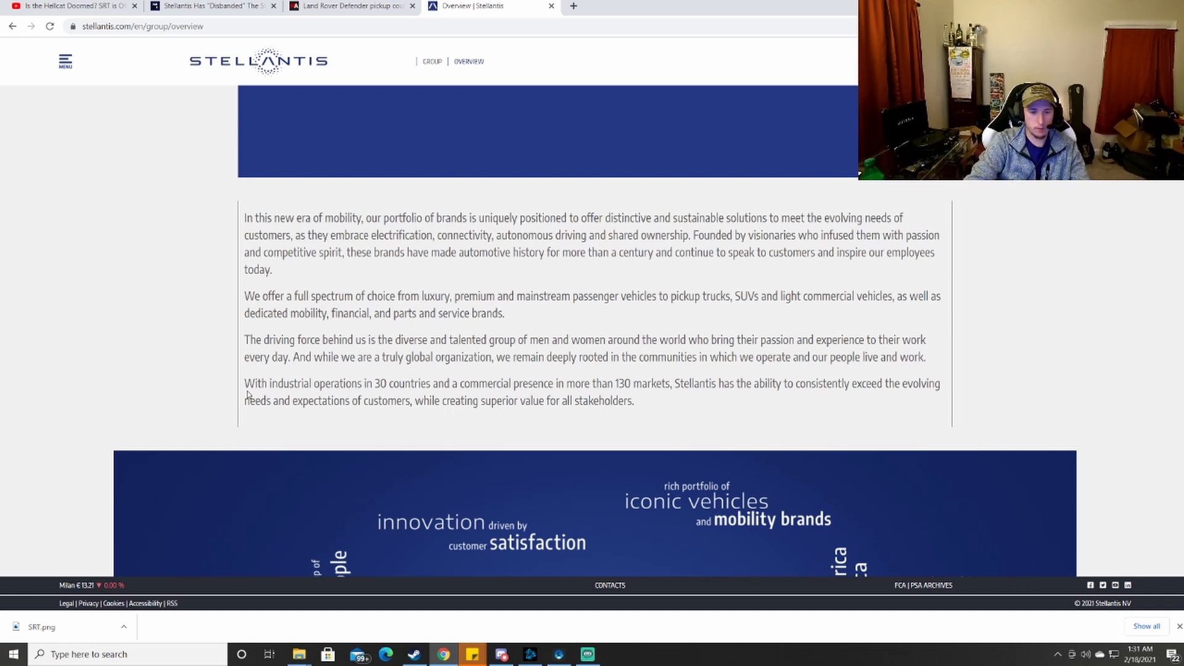
mouse_move(537, 334)
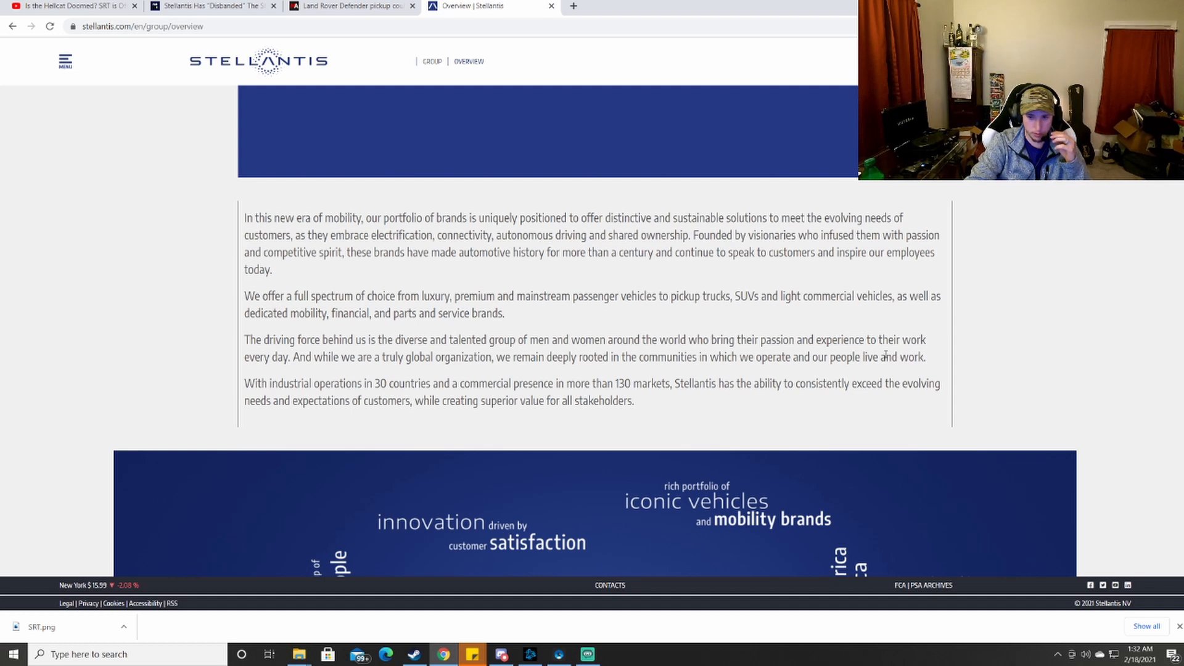
mouse_move(654, 529)
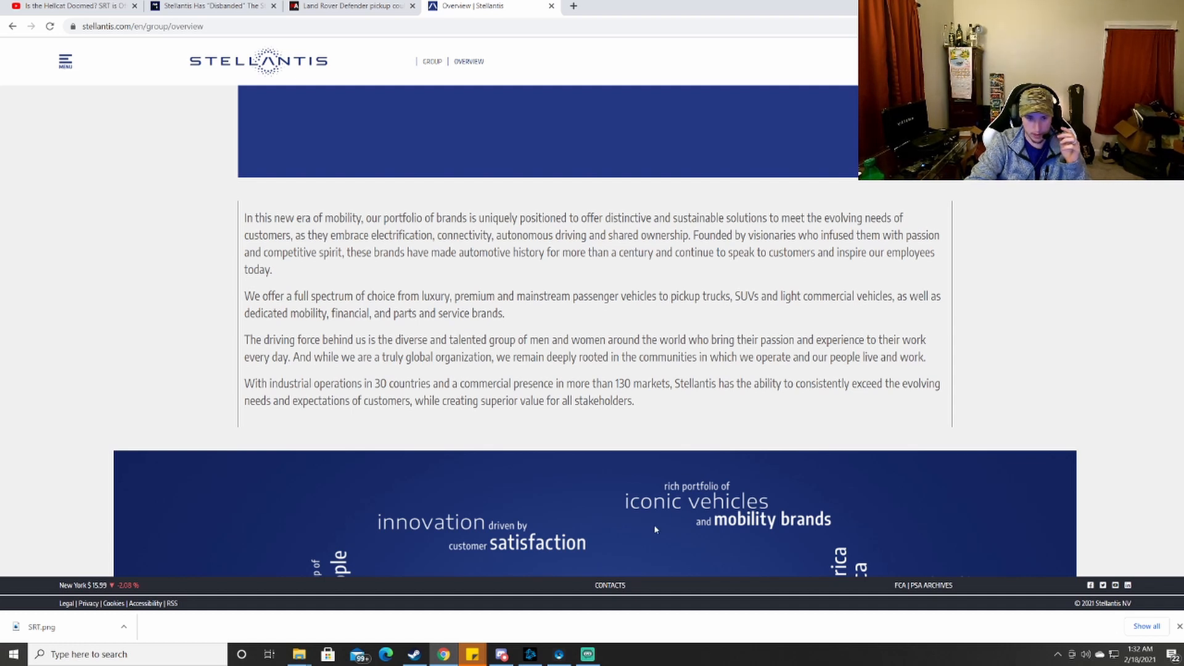
mouse_move(506, 406)
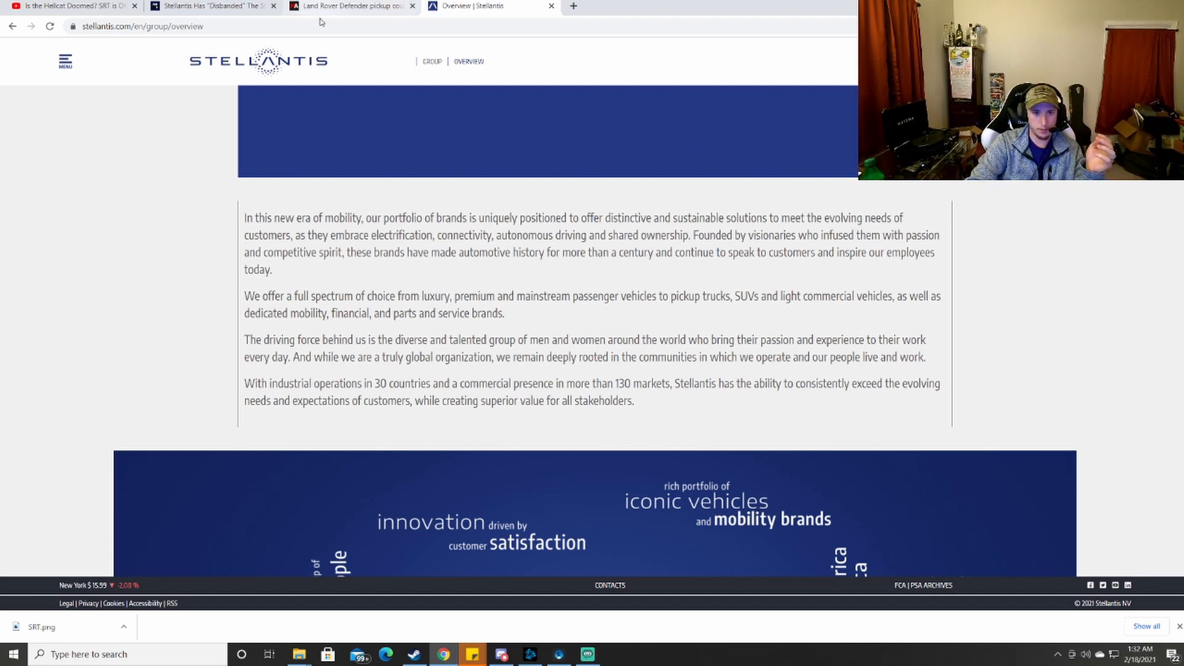
mouse_move(348, 6)
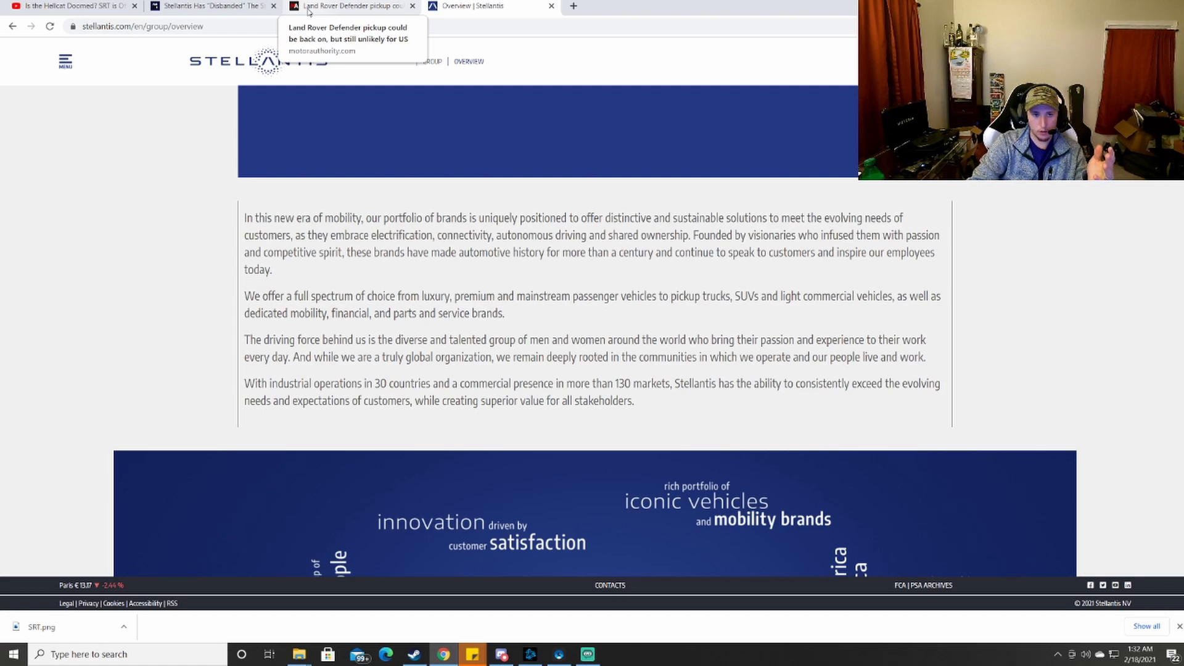
mouse_move(211, 6)
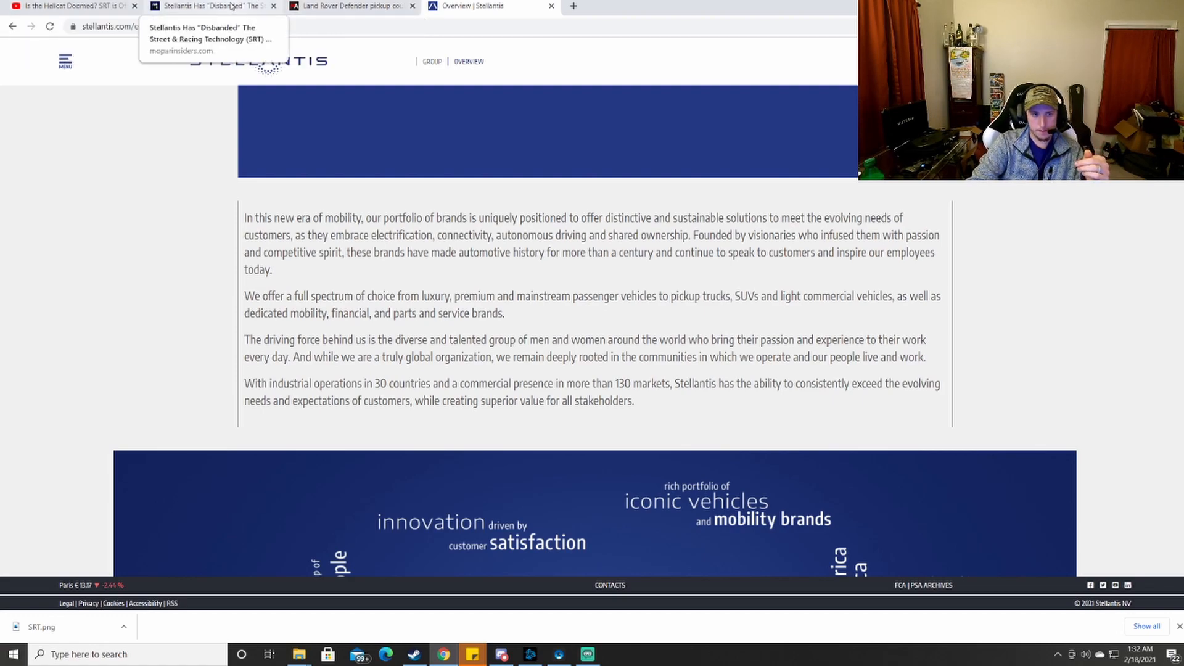
click(211, 7)
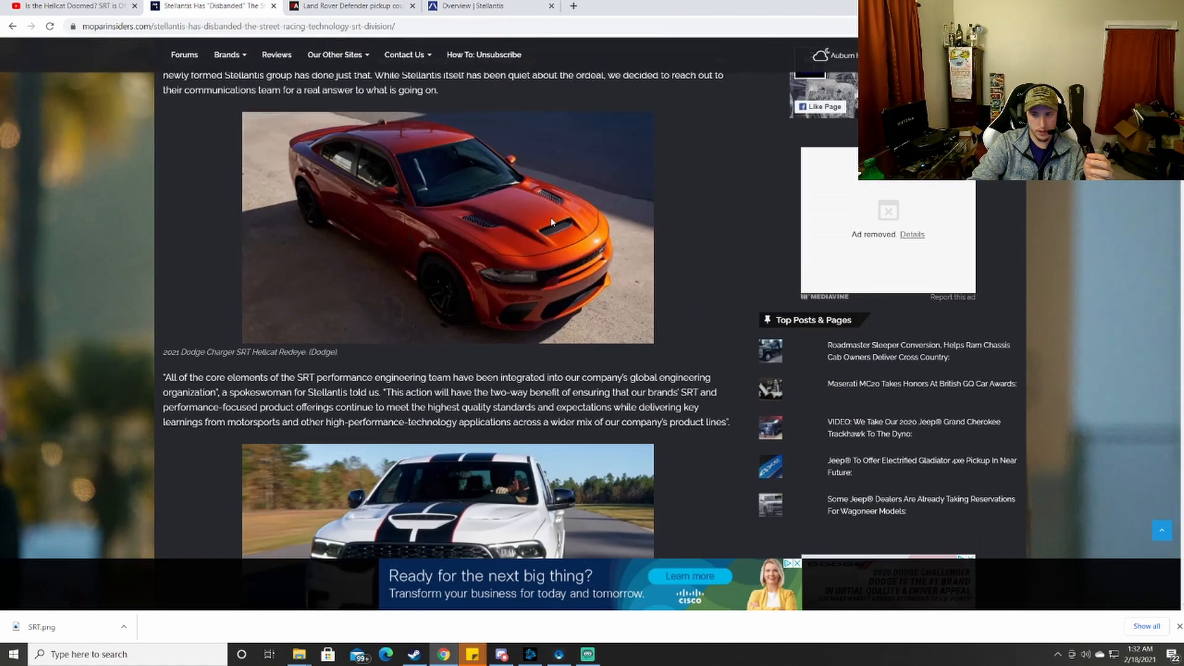
click(334, 54)
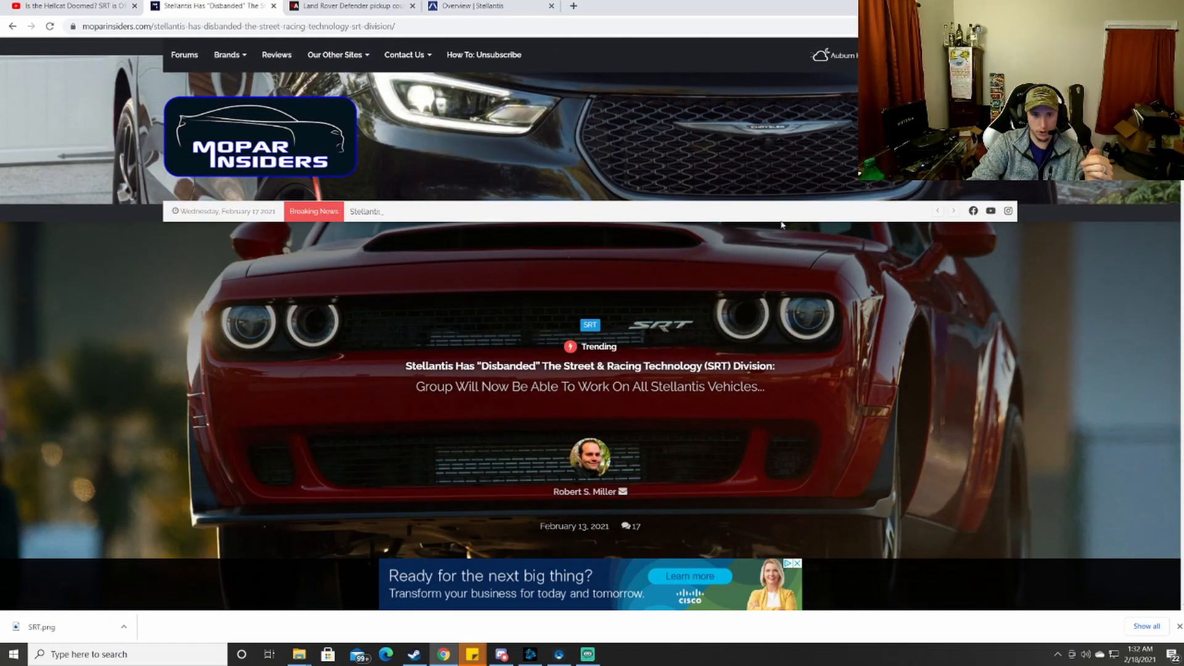
scroll(down, 3)
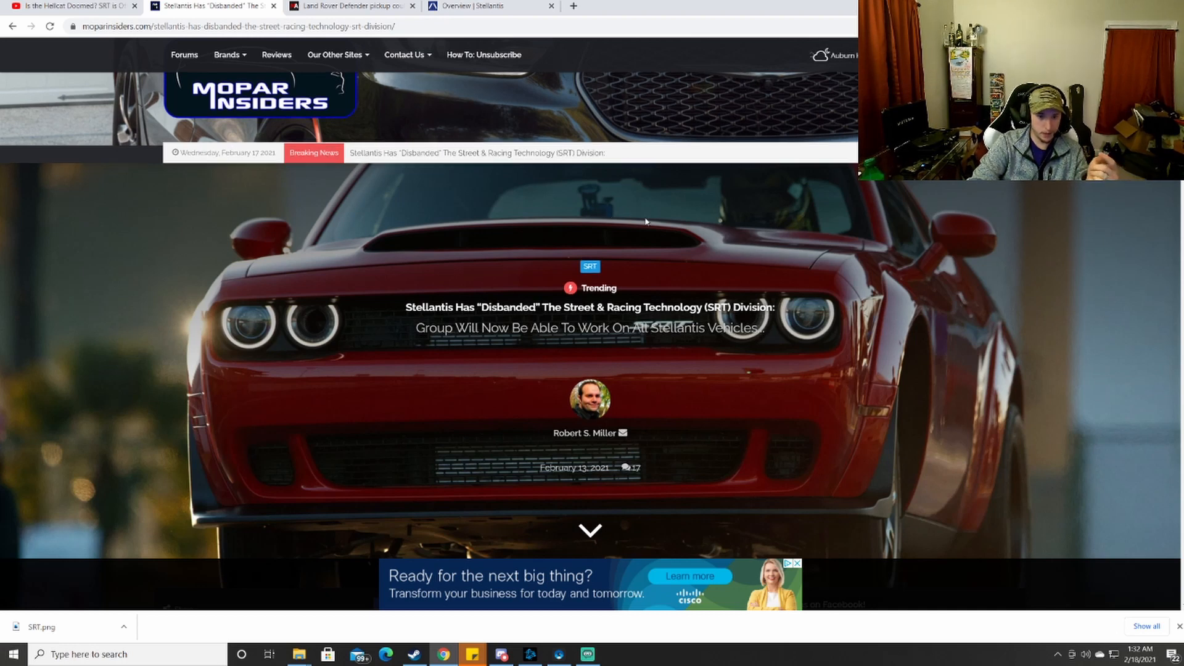
scroll(down, 3)
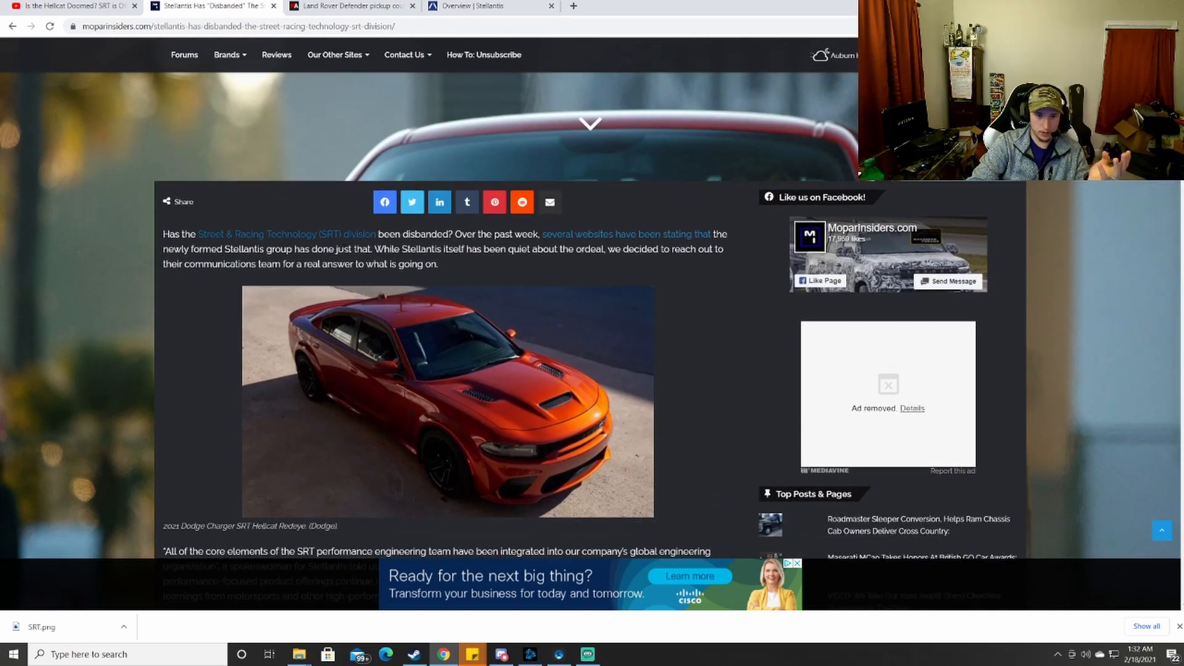
scroll(down, 3)
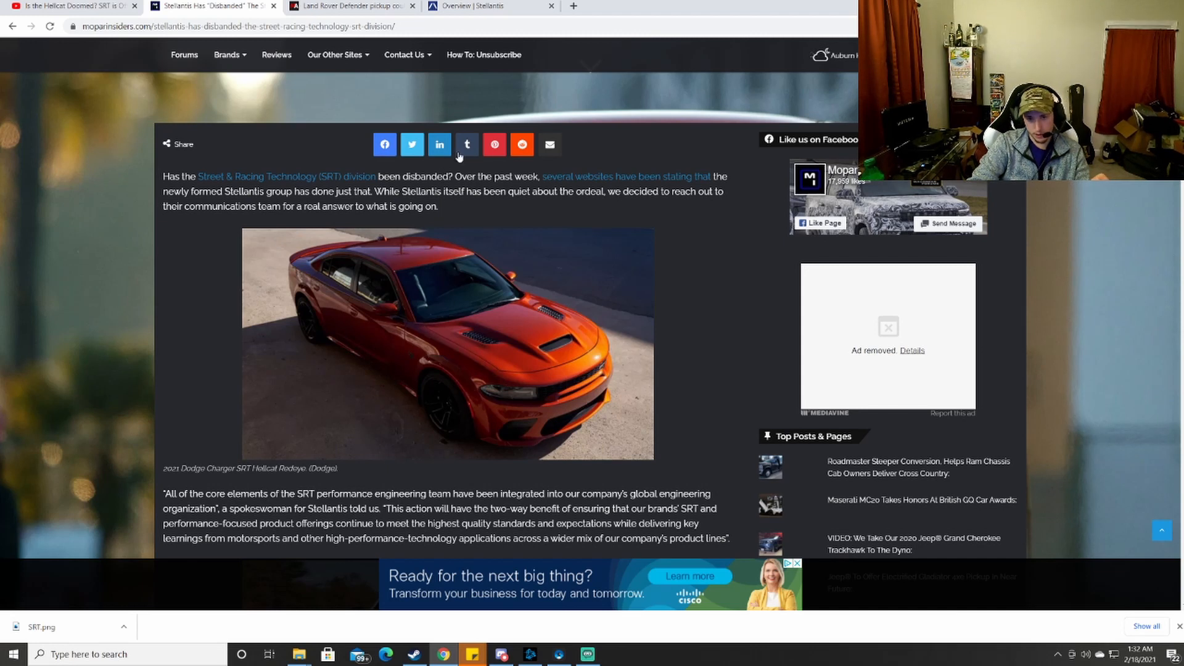
mouse_move(241, 186)
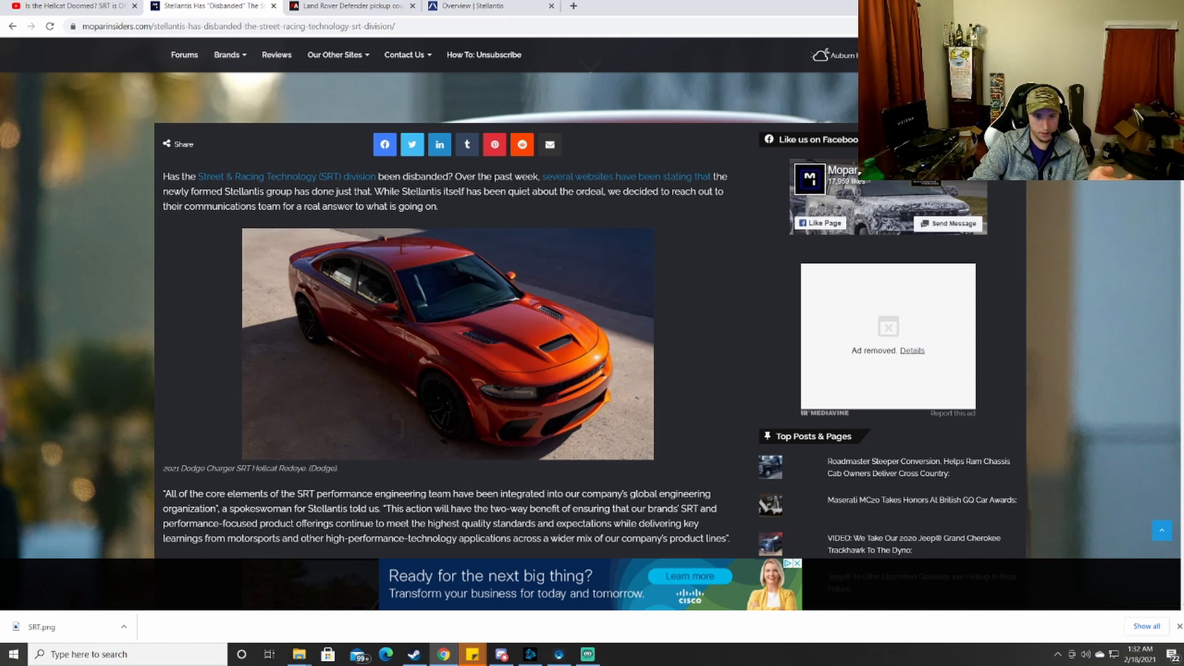
scroll(down, 3)
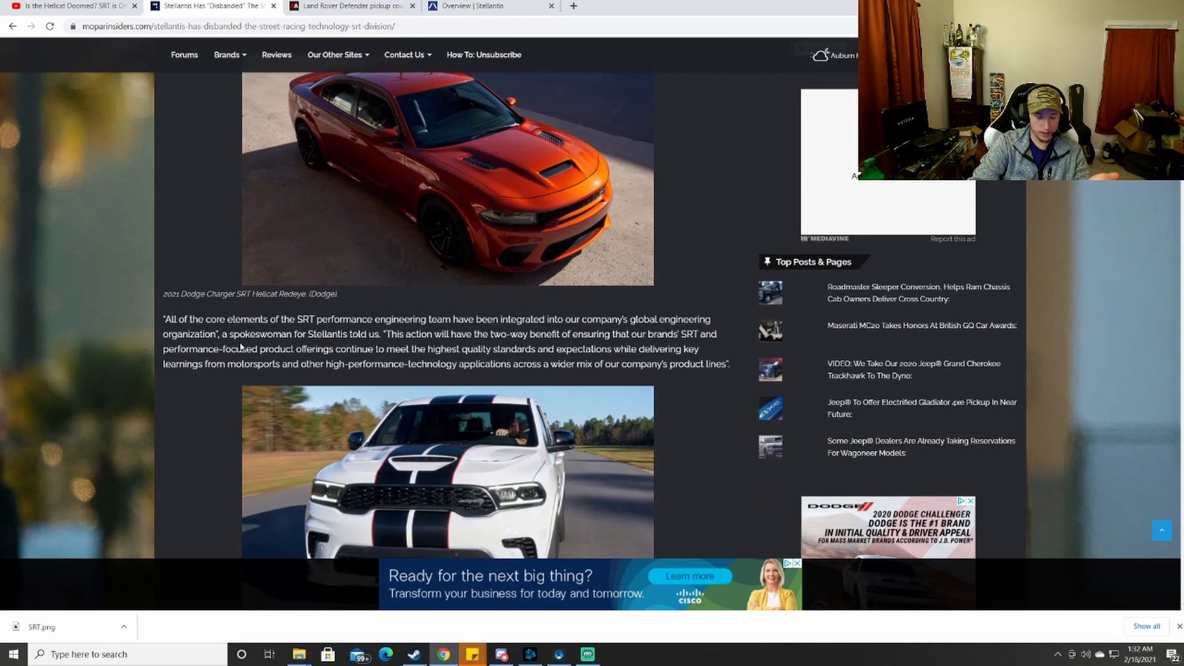
mouse_move(650, 275)
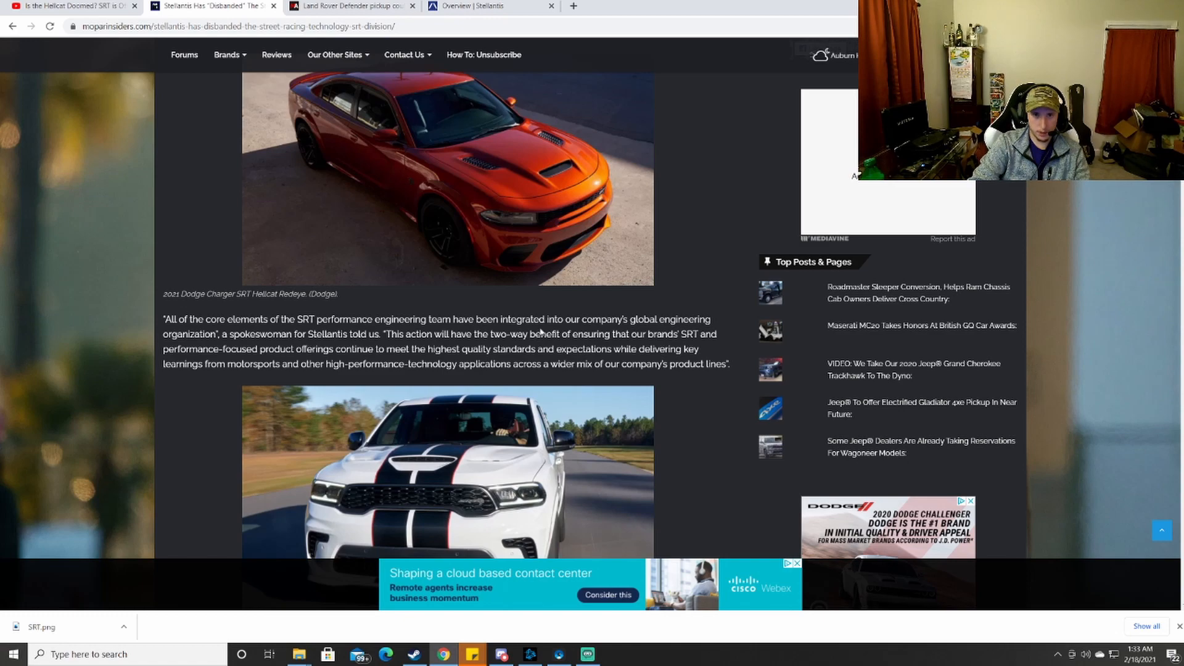
scroll(down, 3)
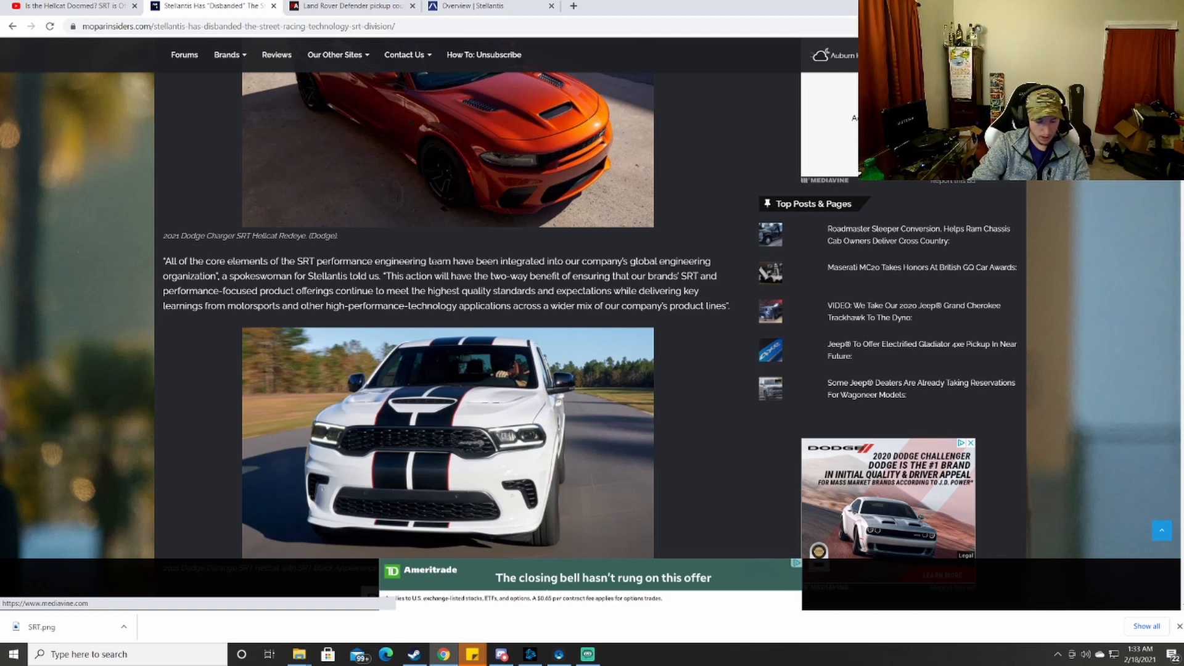
scroll(down, 3)
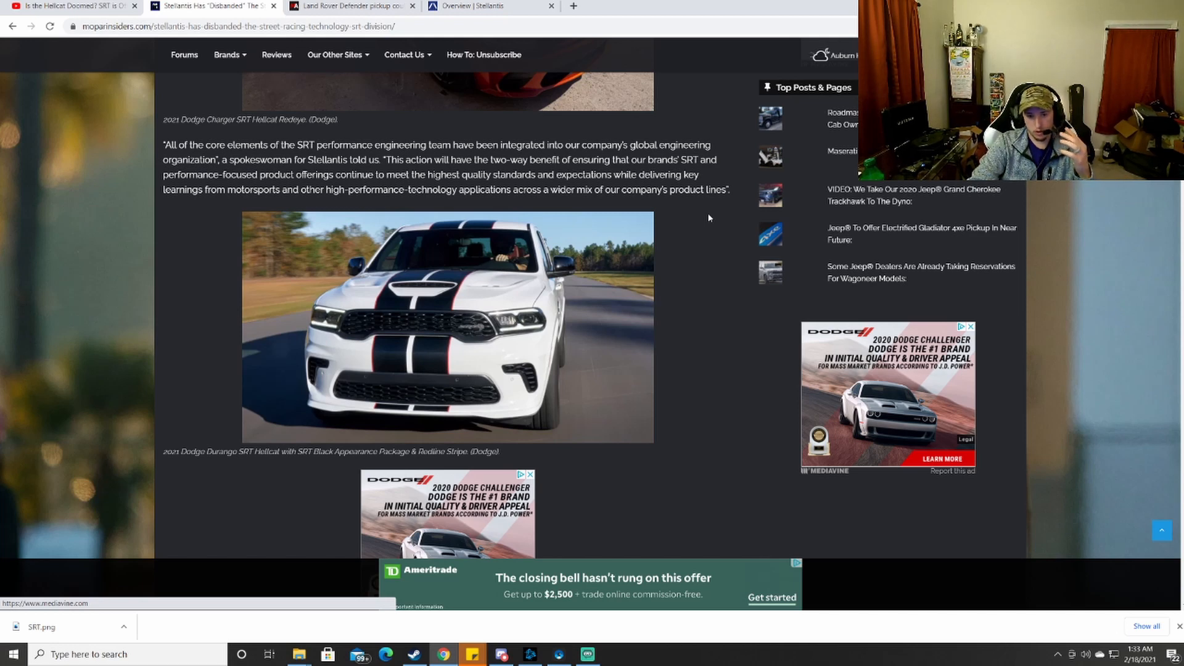
mouse_move(643, 187)
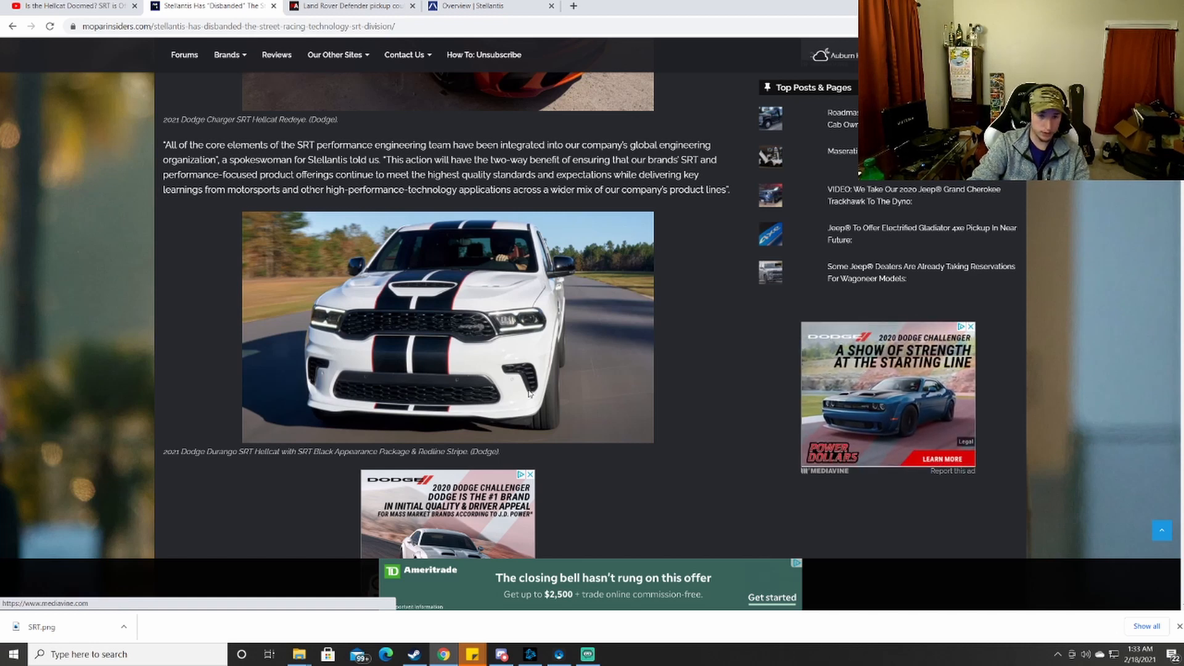
scroll(down, 3)
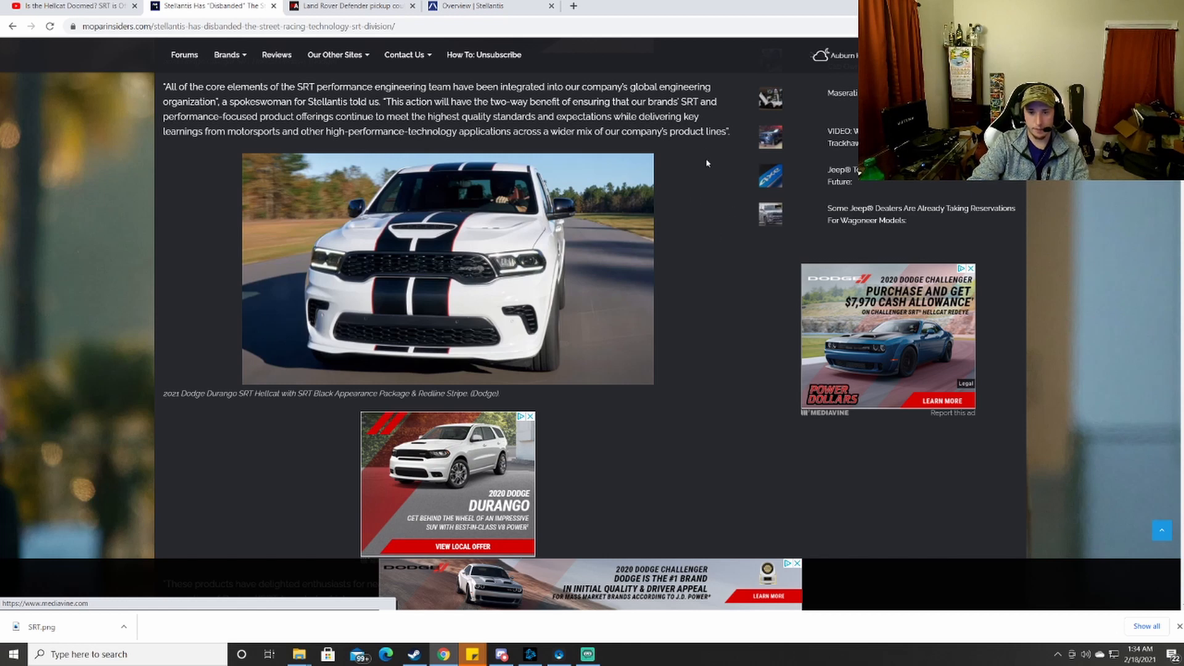
mouse_move(724, 123)
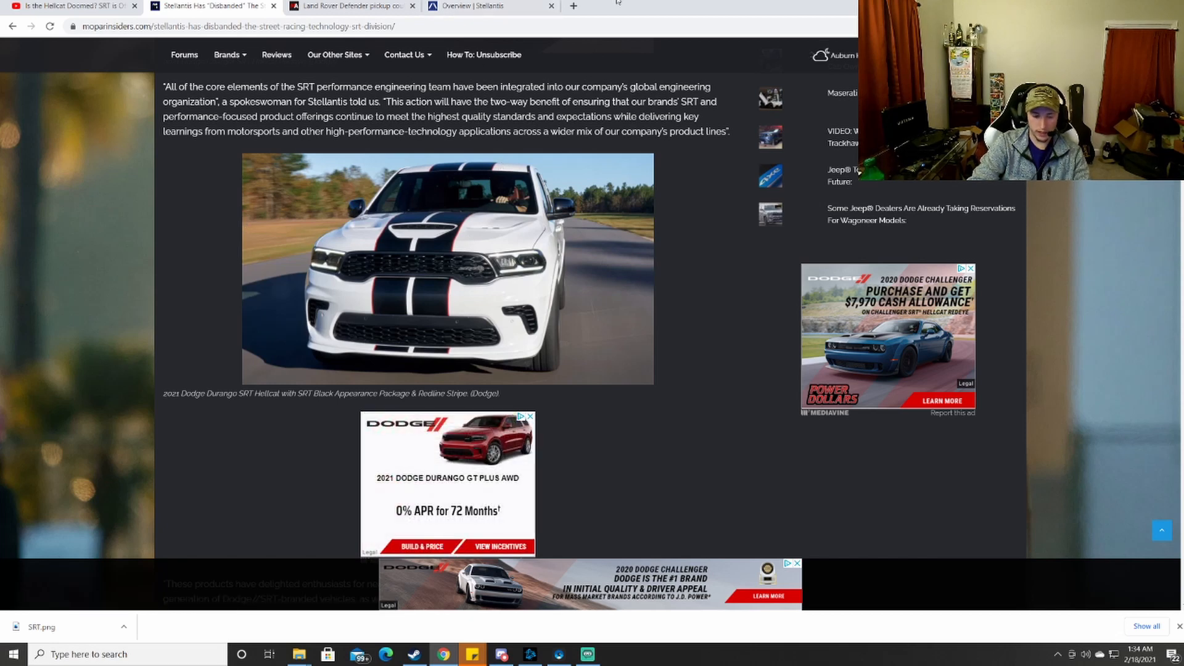
mouse_move(206, 519)
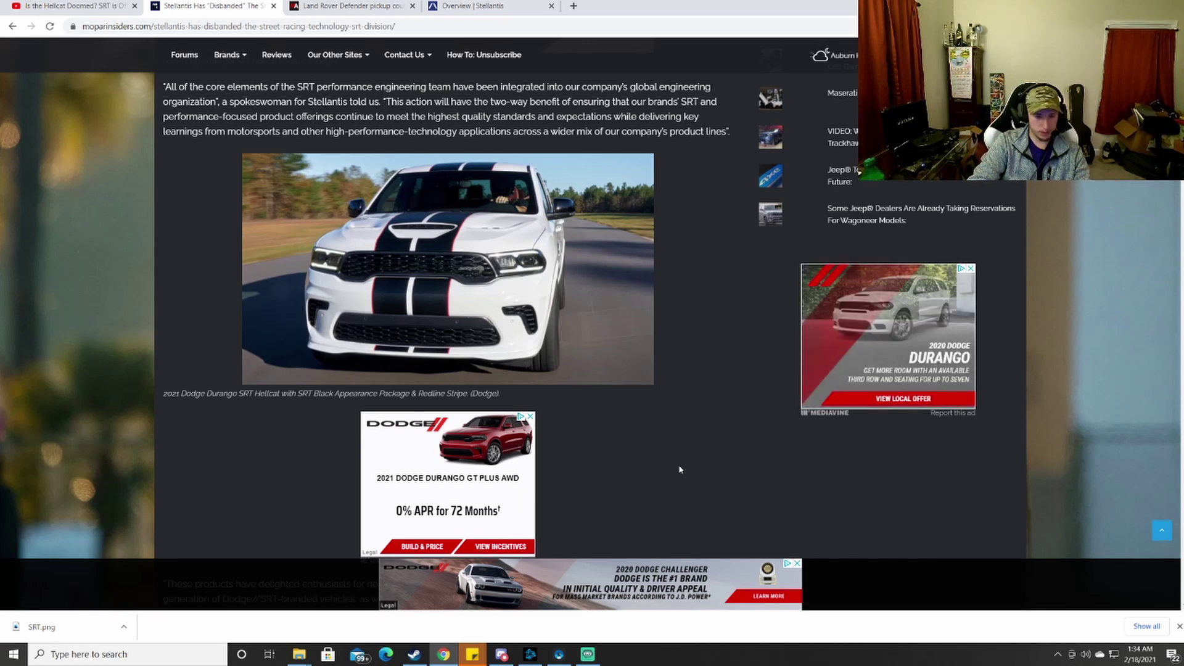
scroll(down, 3)
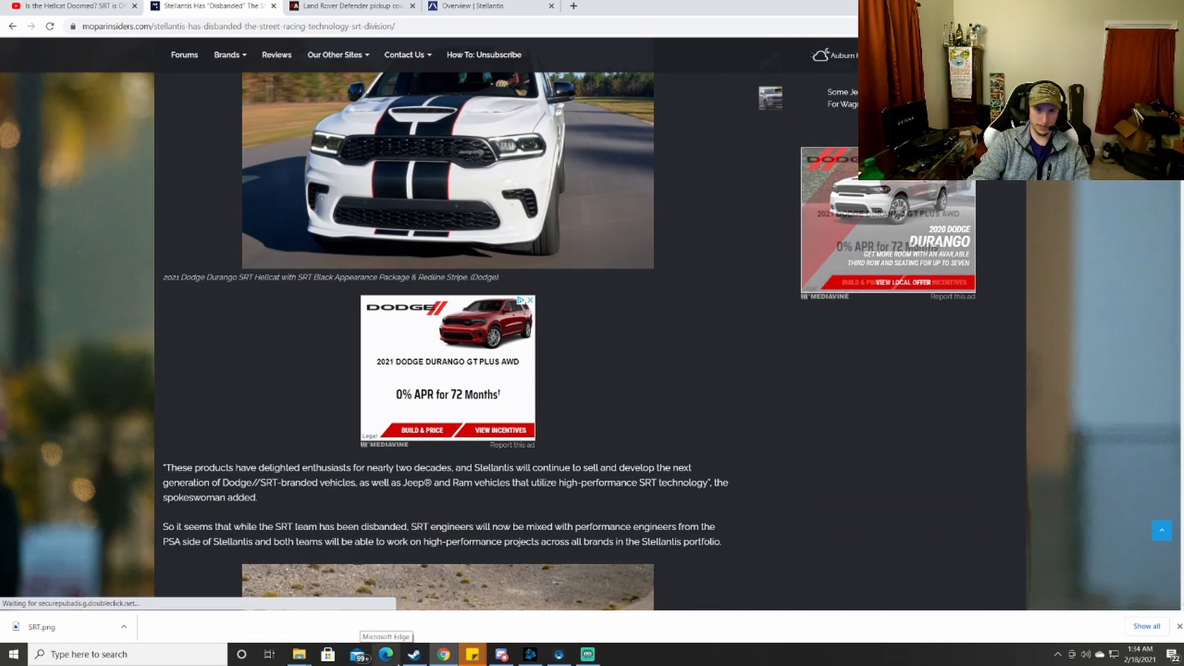
Scroll past the Ram TRX and Viper photos at the end of the SRT article.
scroll(down, 3)
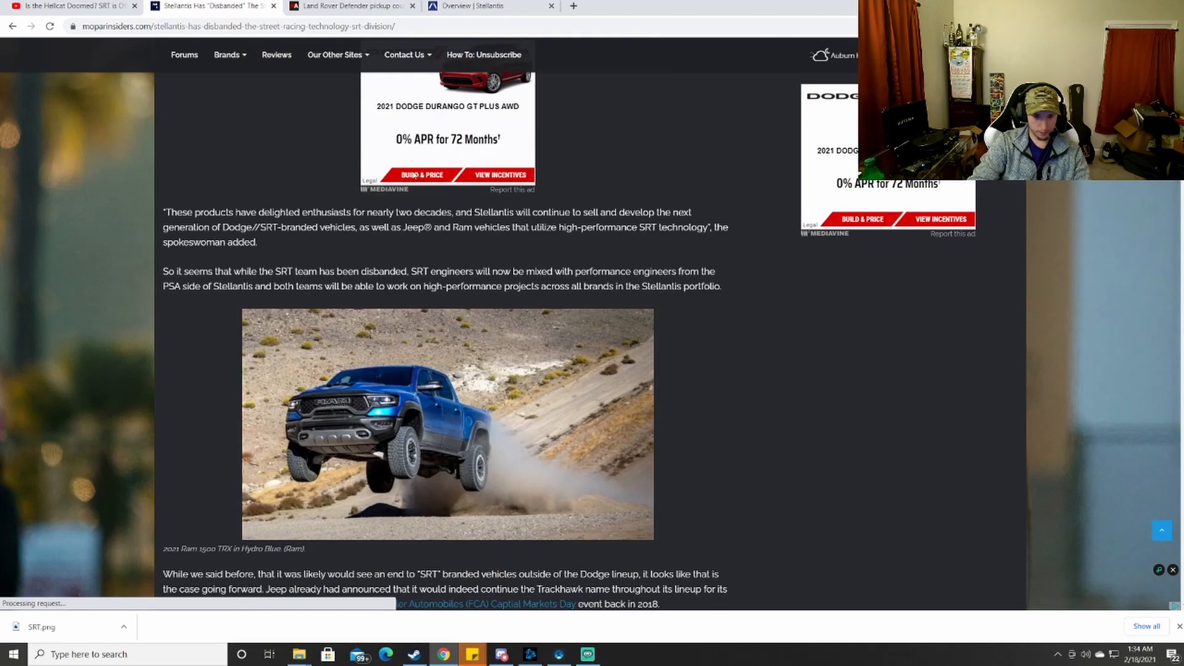
scroll(down, 3)
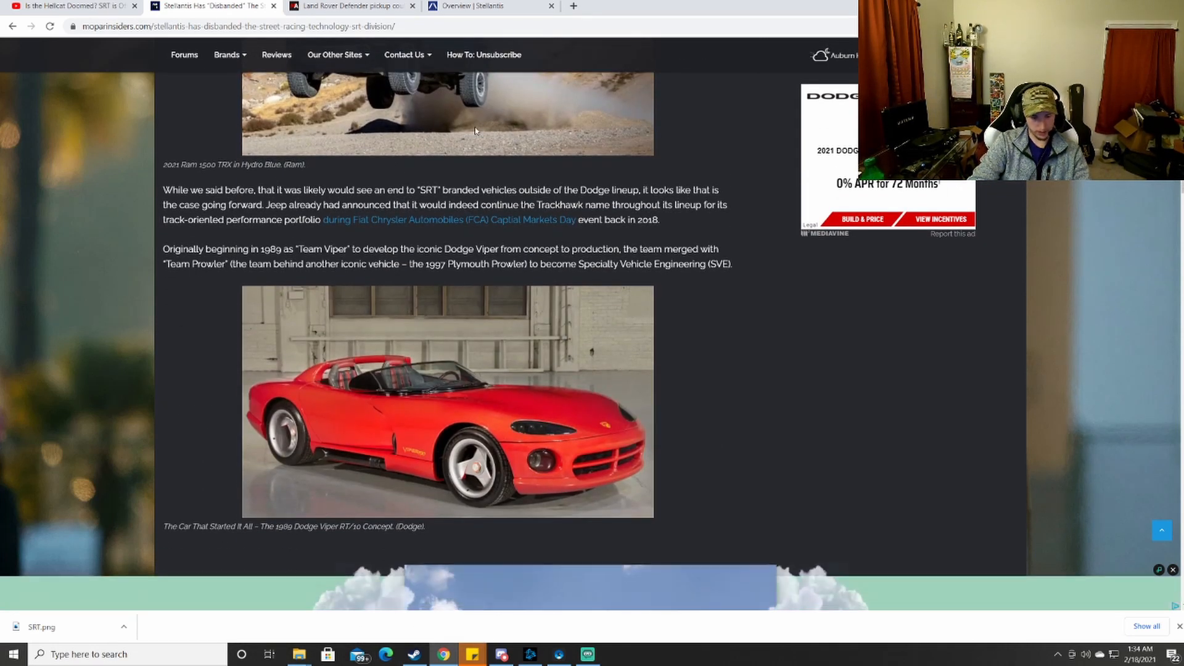
mouse_move(348, 6)
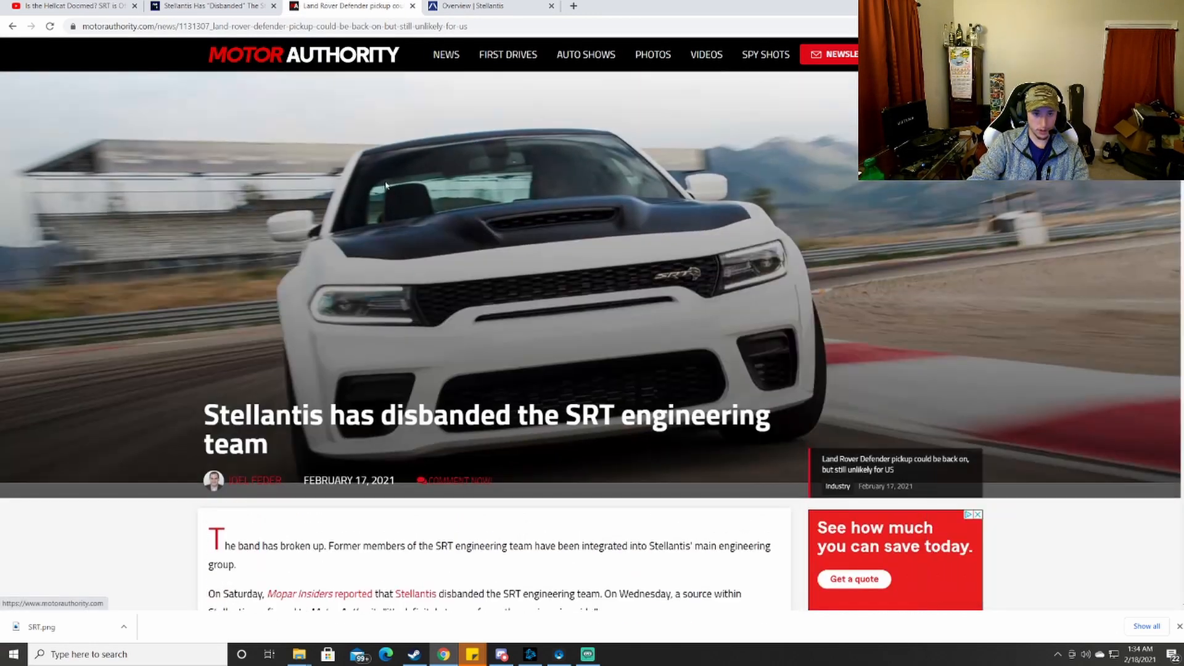
scroll(up, 3)
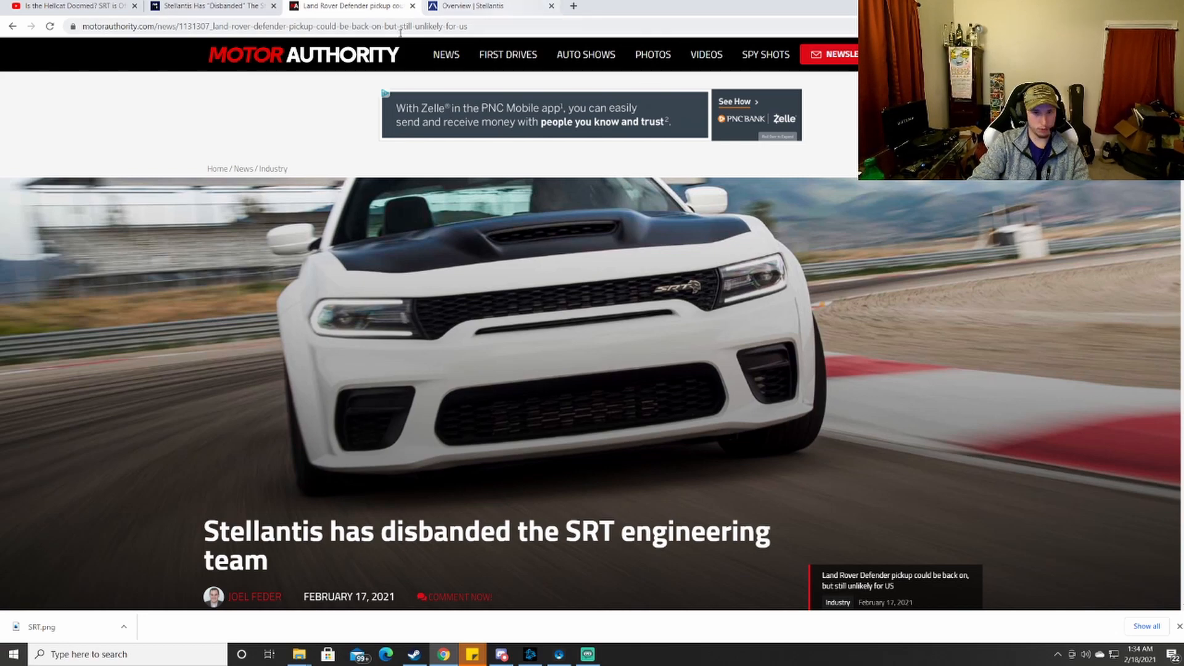
scroll(down, 3)
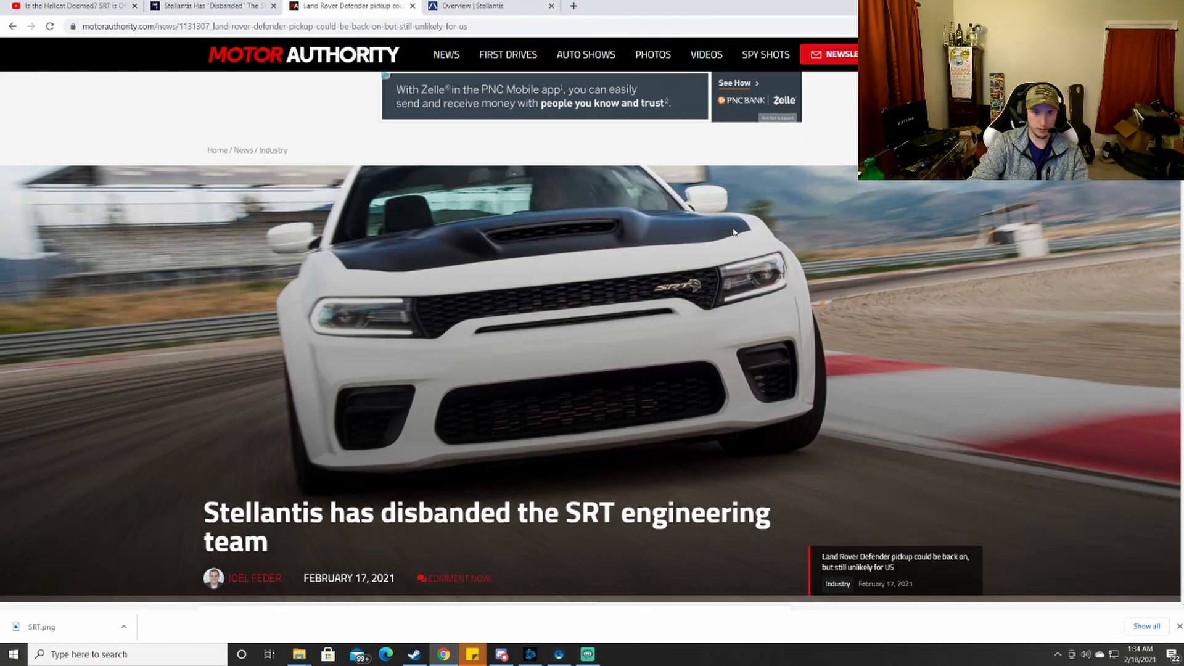
scroll(down, 3)
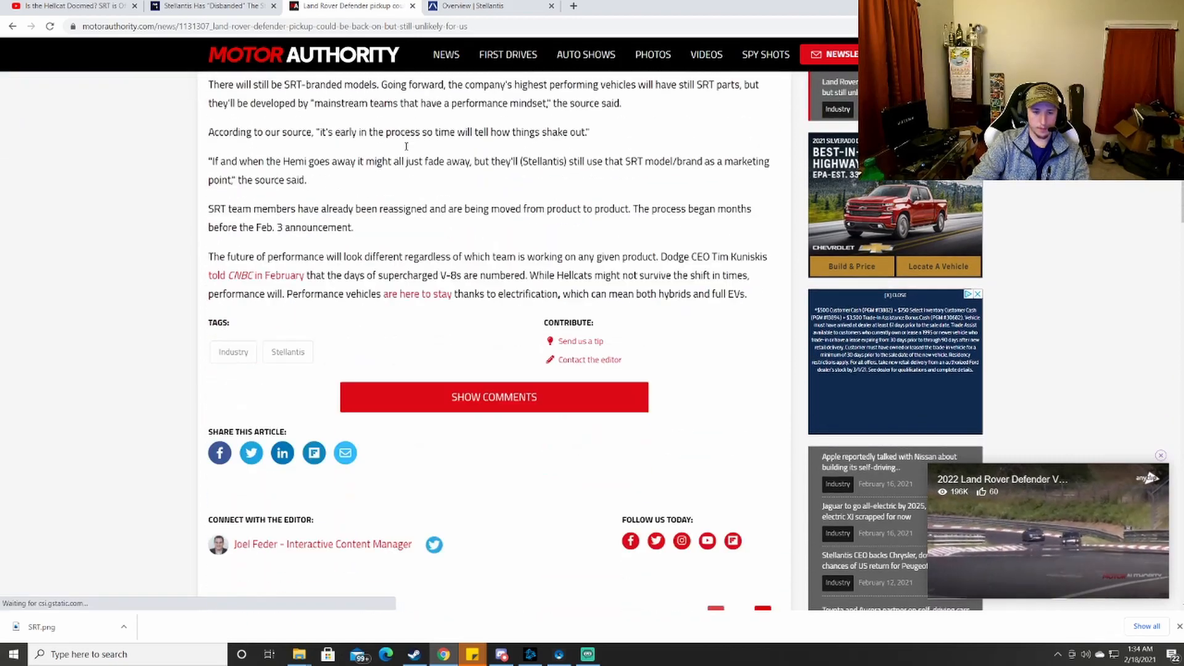
scroll(up, 3)
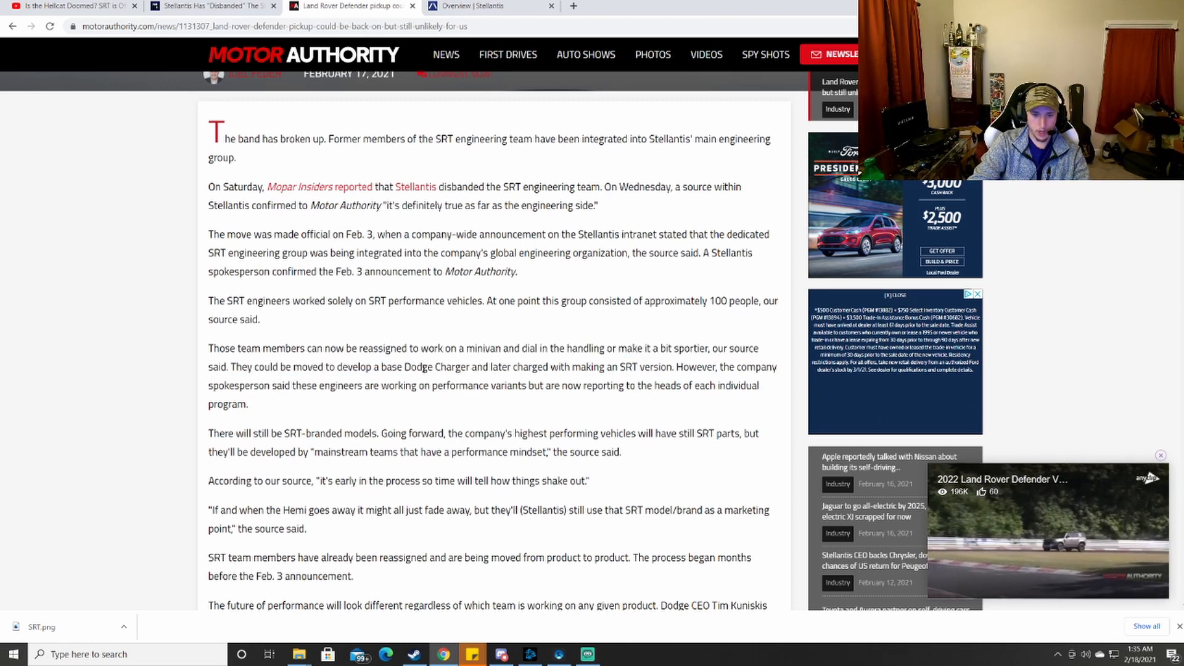
double_click(387, 367)
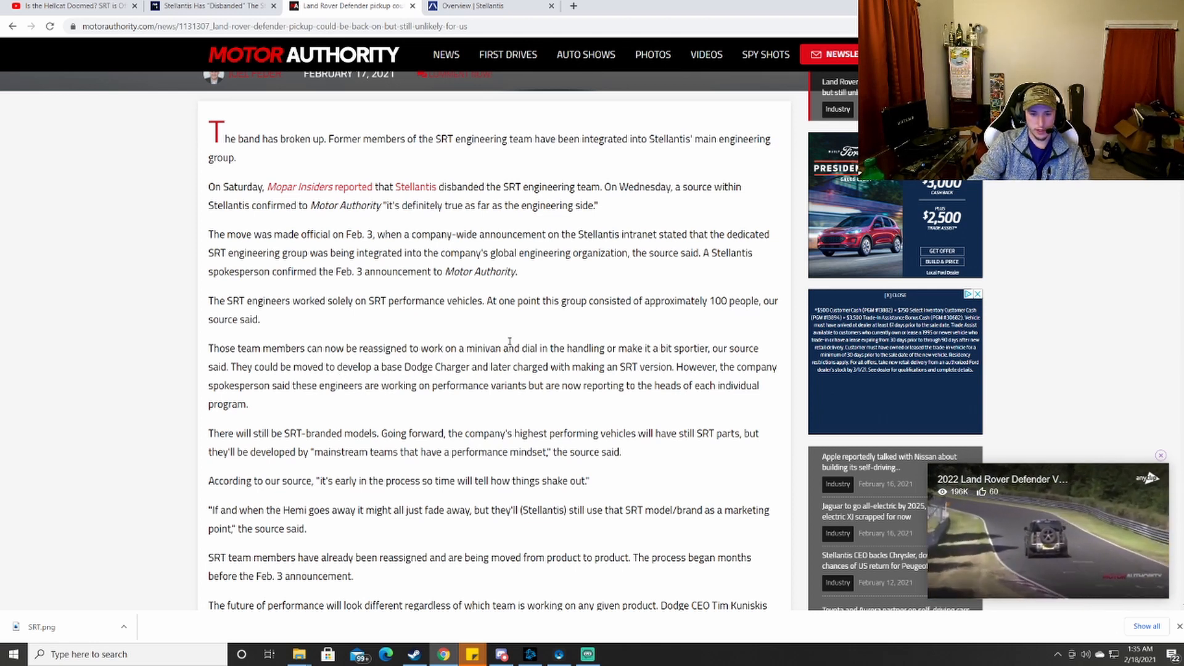
mouse_move(529, 408)
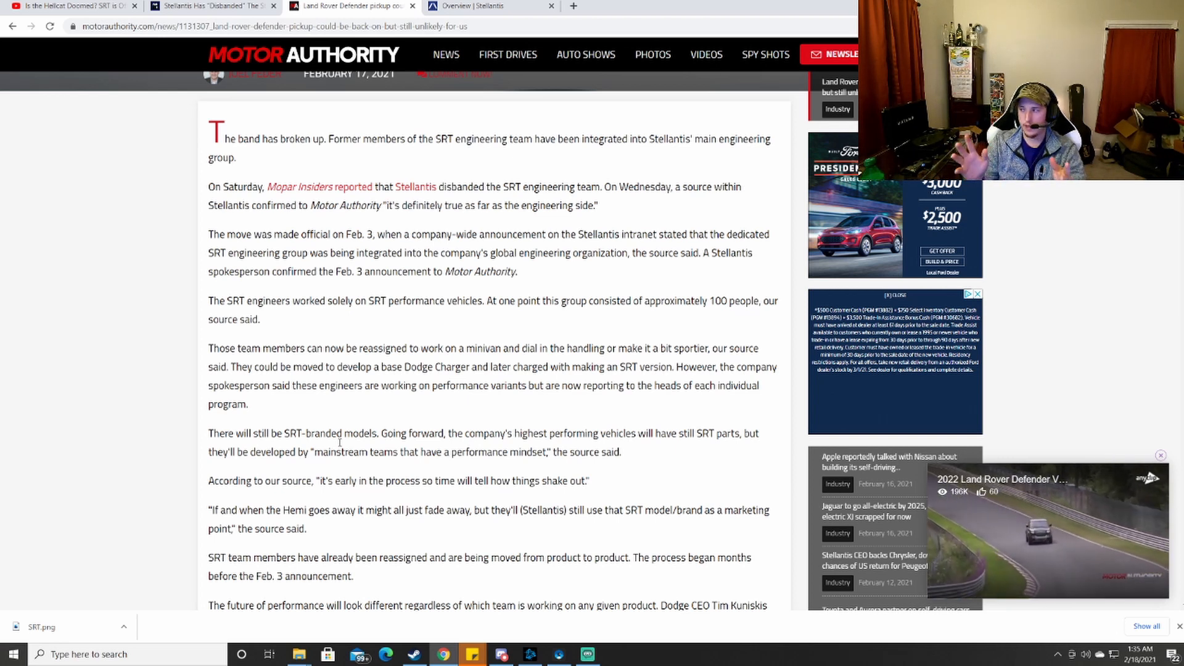
mouse_move(355, 626)
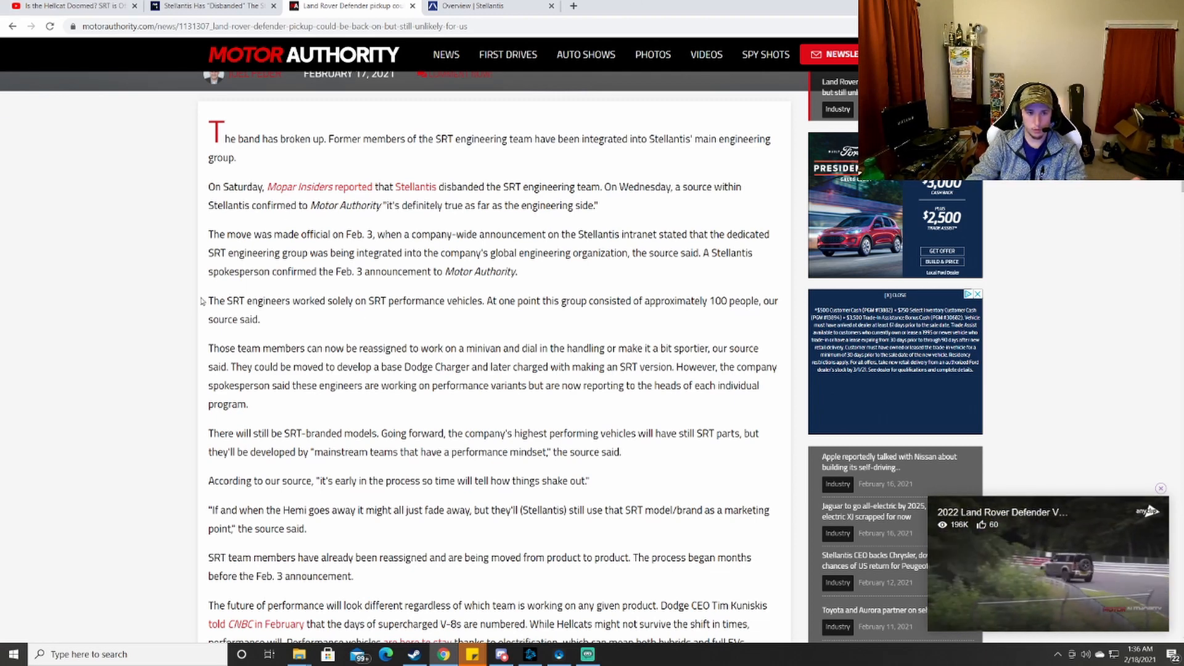
mouse_move(181, 247)
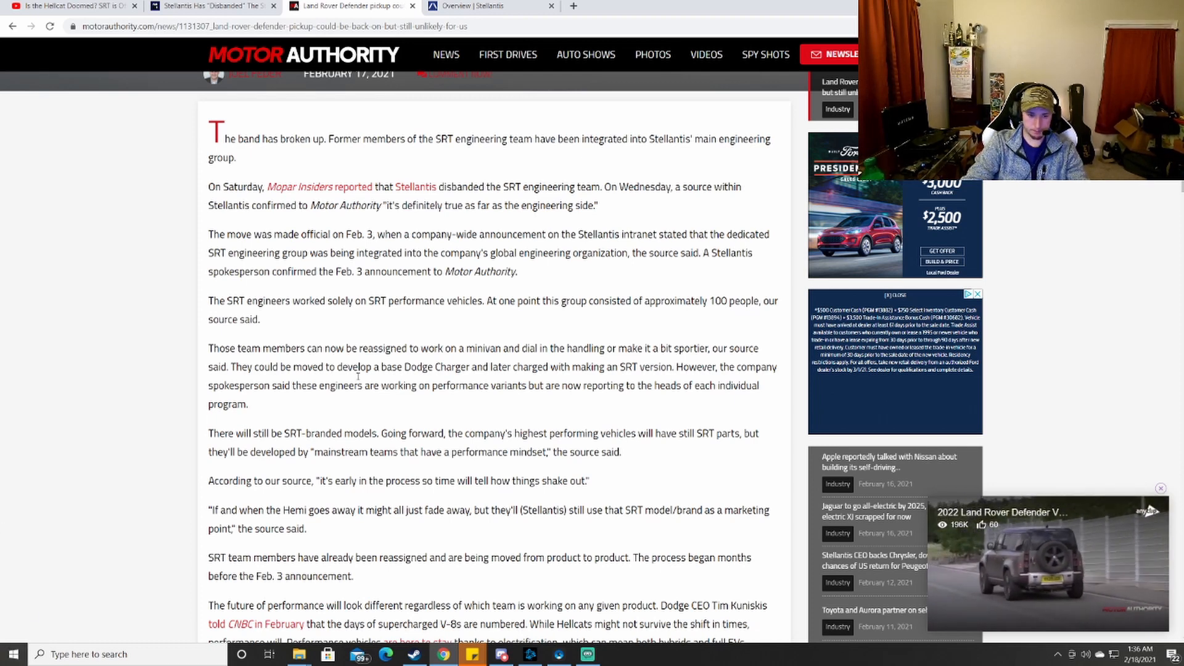
scroll(down, 3)
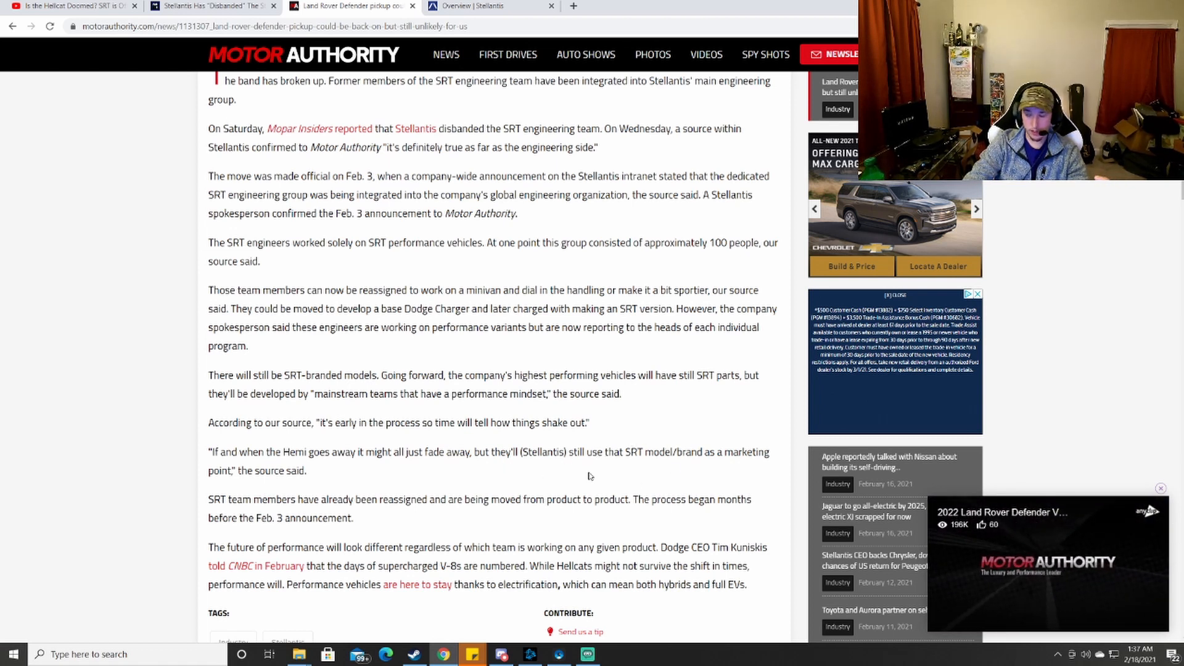
mouse_move(639, 478)
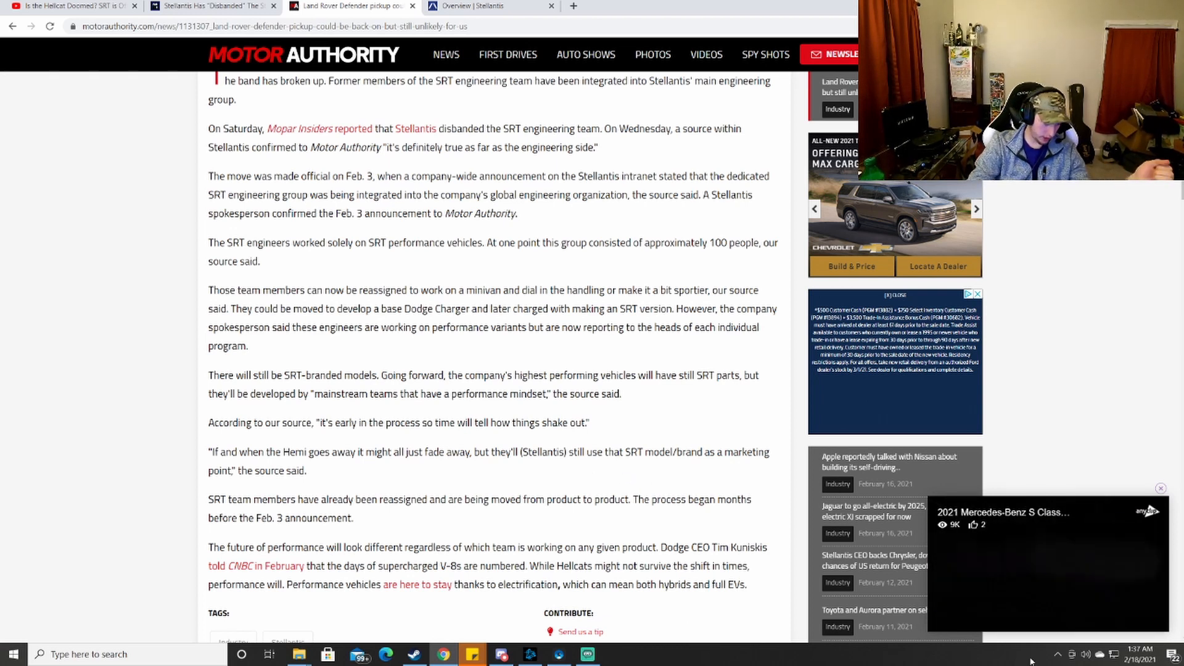
click(1048, 558)
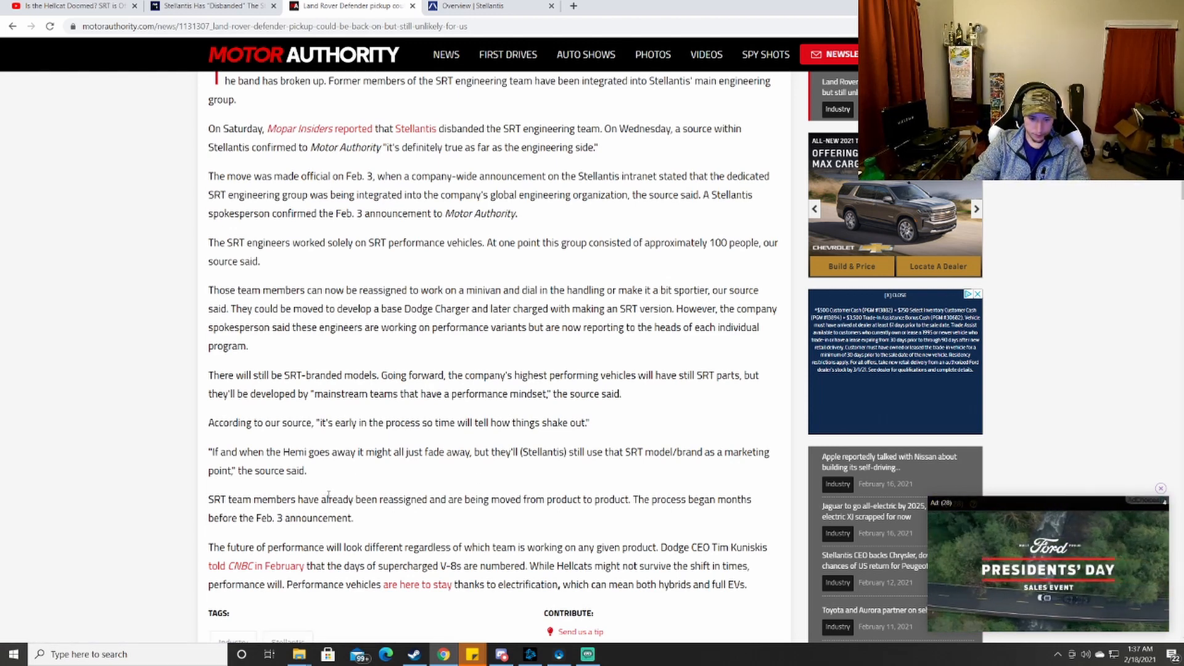
scroll(down, 3)
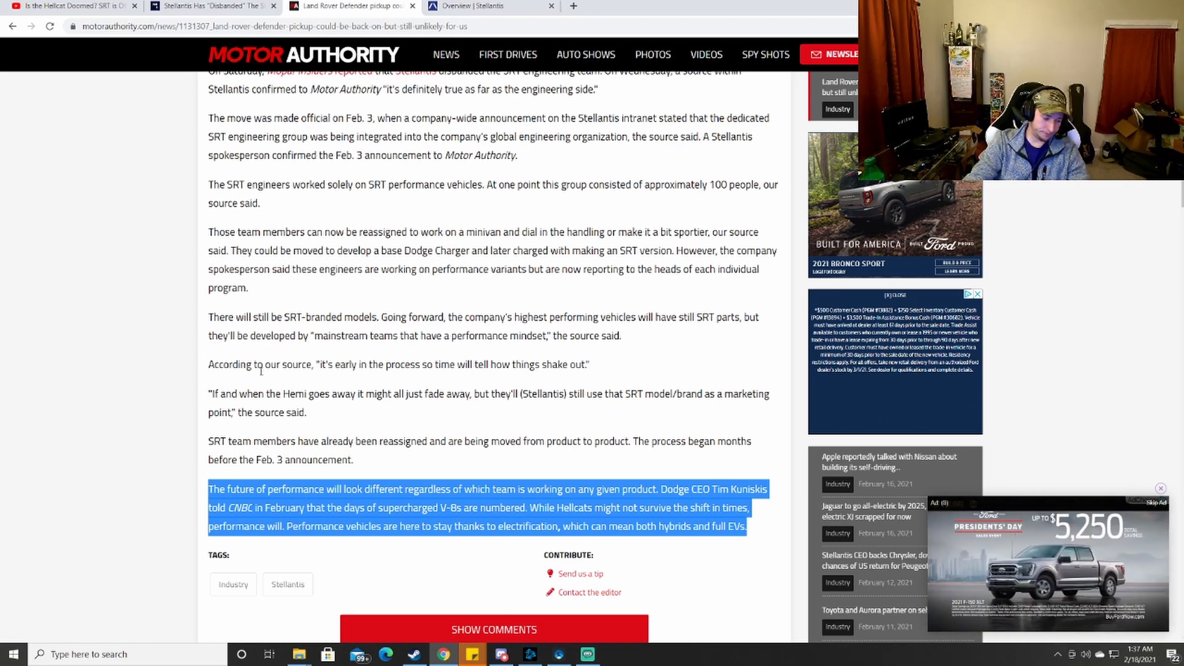
mouse_move(145, 576)
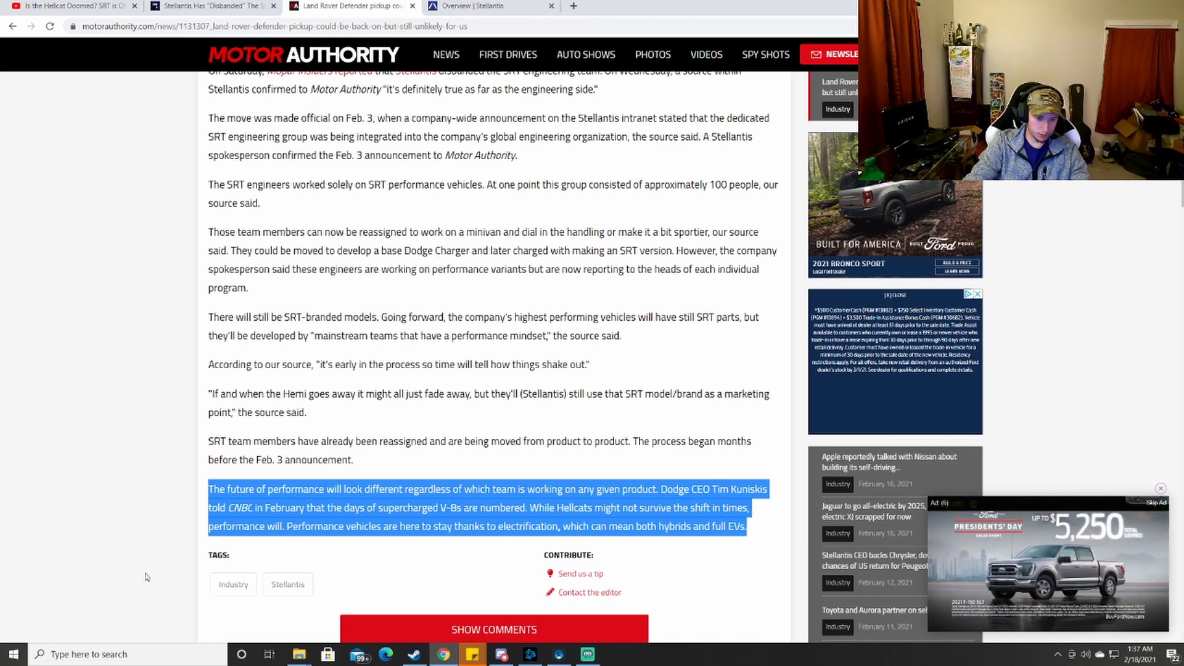
click(684, 419)
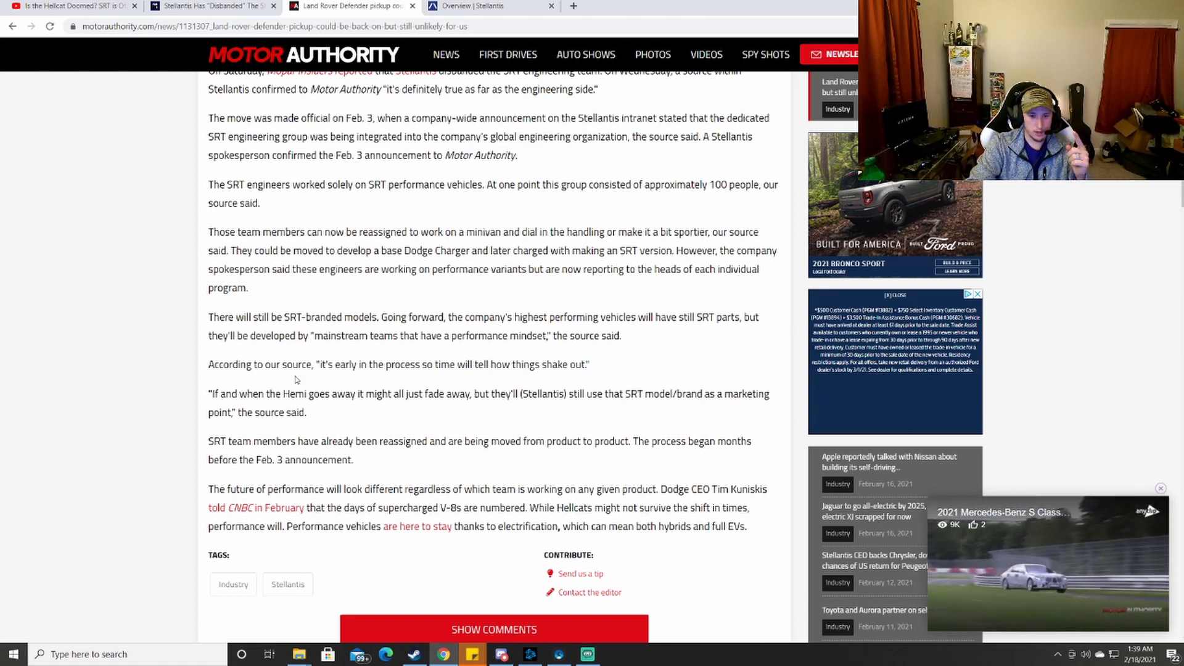
mouse_move(1065, 305)
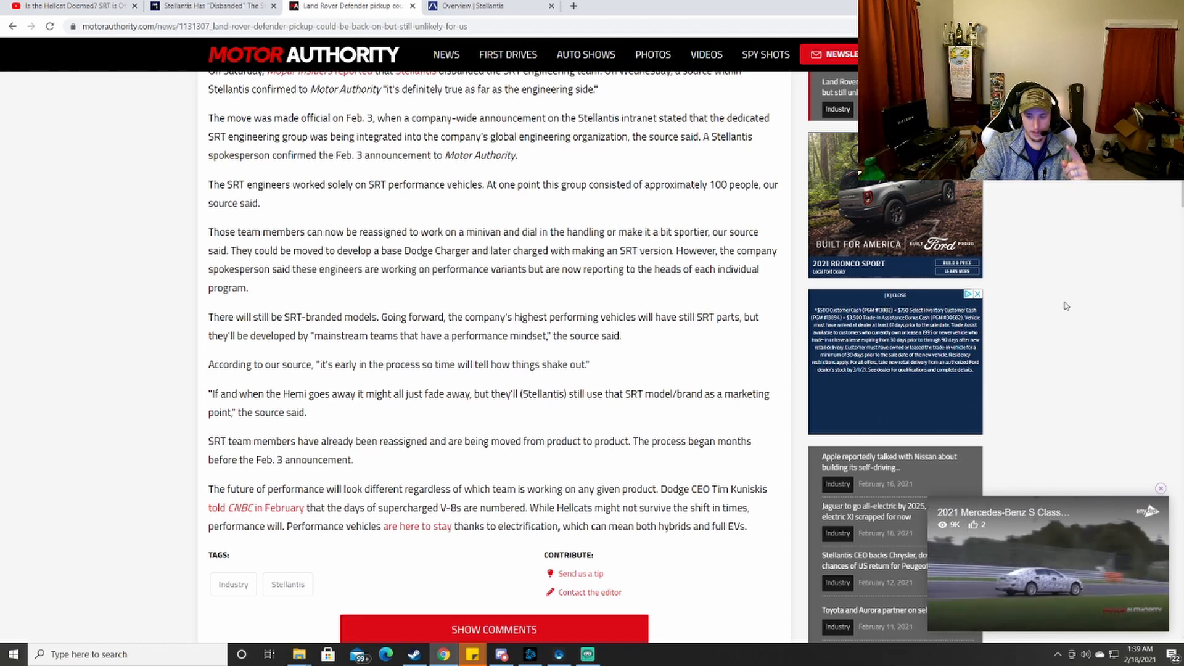